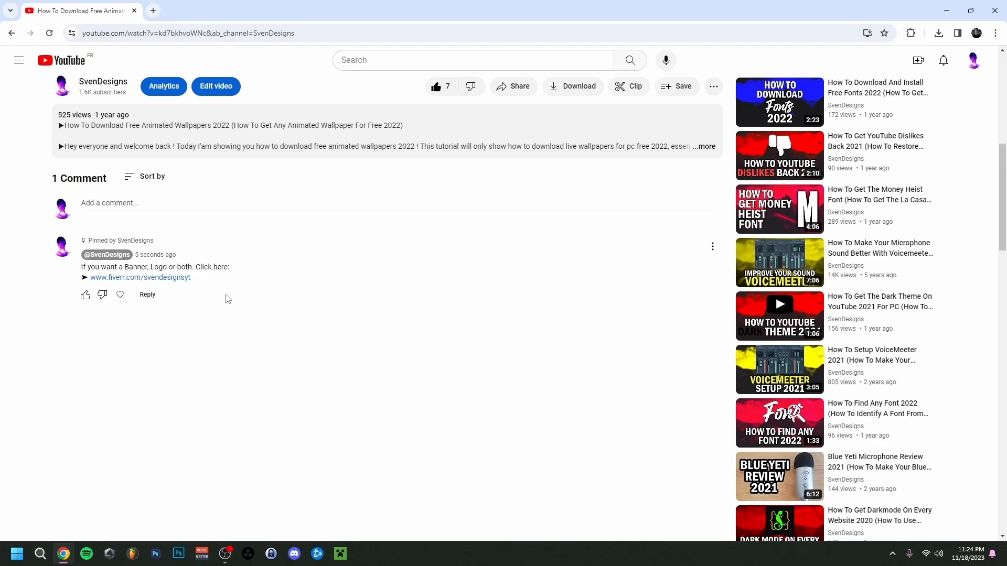
- Leave the YouTube video page for the blank Google homepage
click(140, 277)
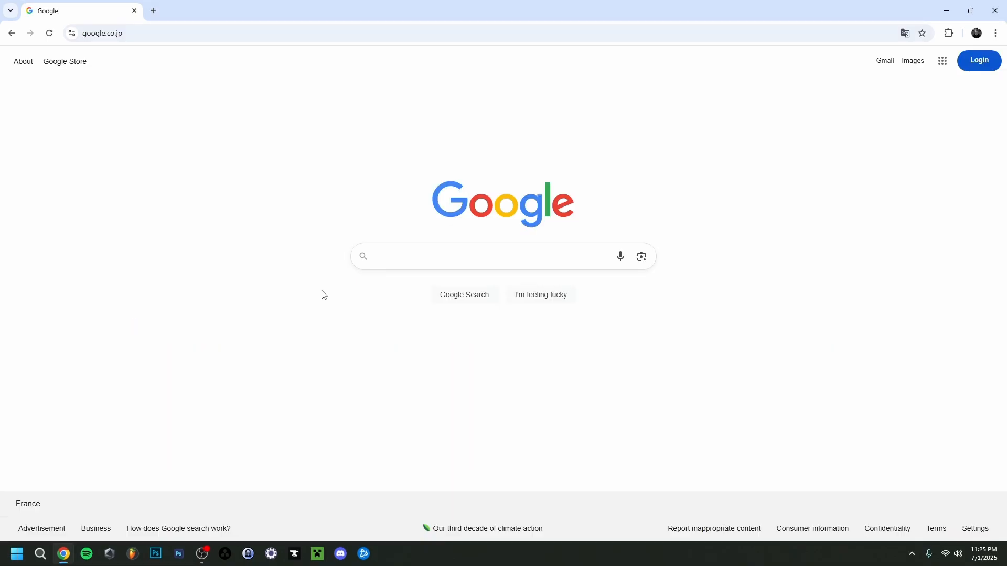
- Search 'obs', then go to the OBS Forums Plugins listing
text(obsproject)
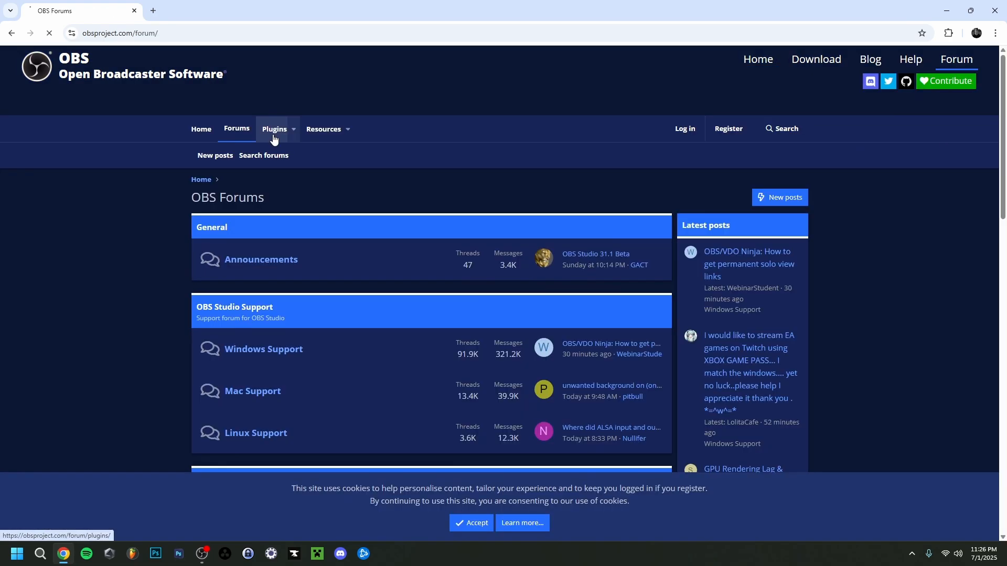
click(274, 129)
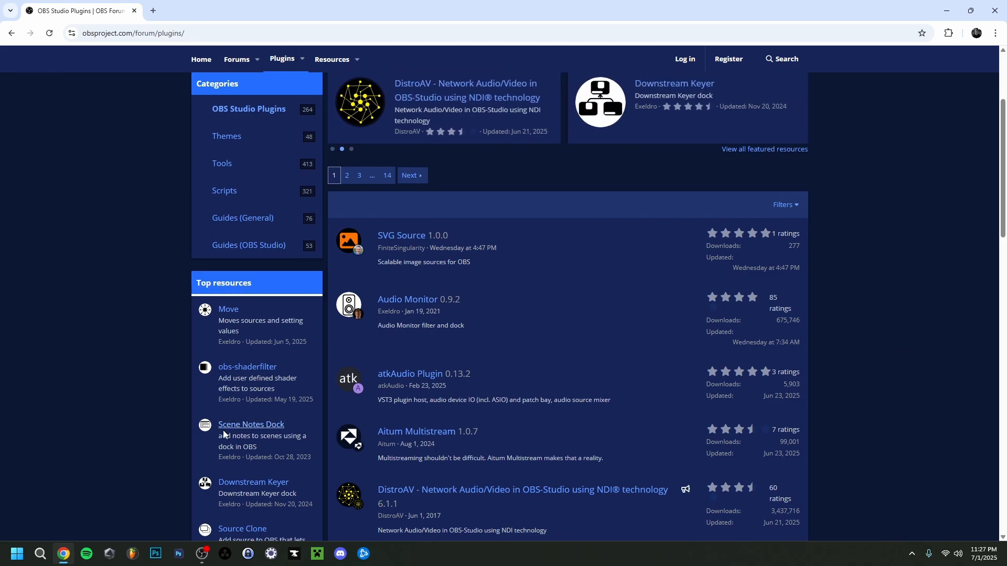
mouse_move(258, 431)
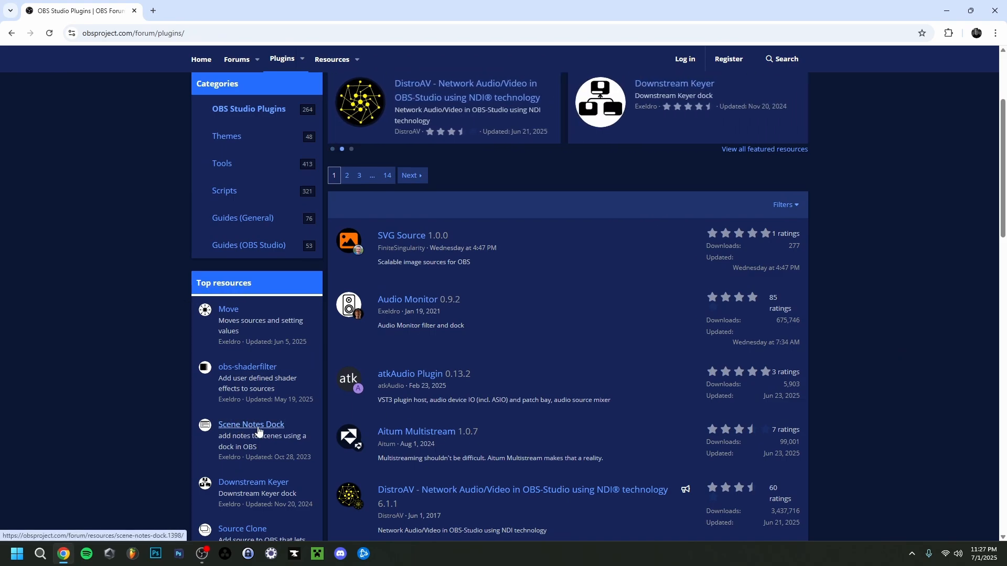
- Open the Scene Notes Dock 0.2.0 page from the Top resources sidebar
click(251, 424)
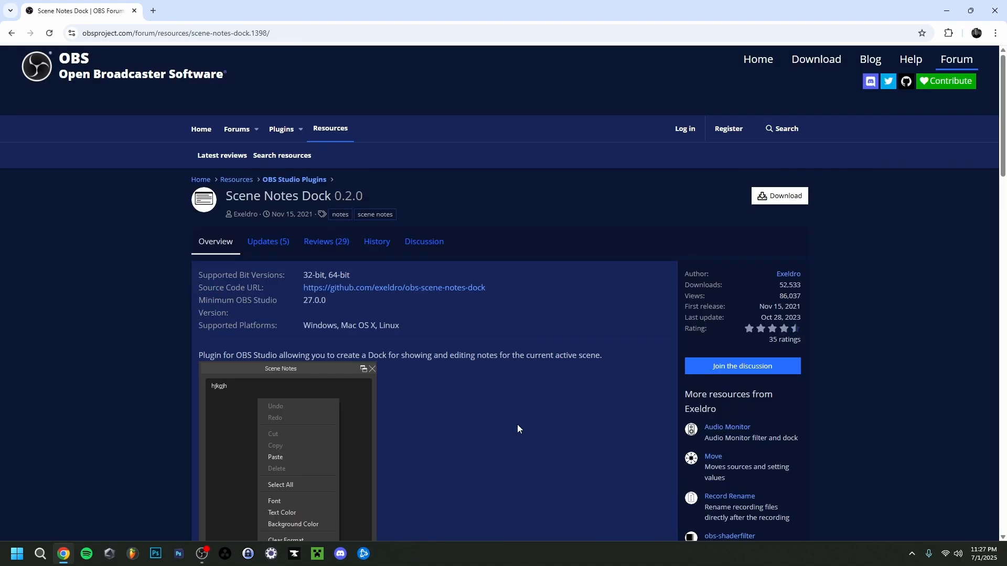
mouse_move(547, 332)
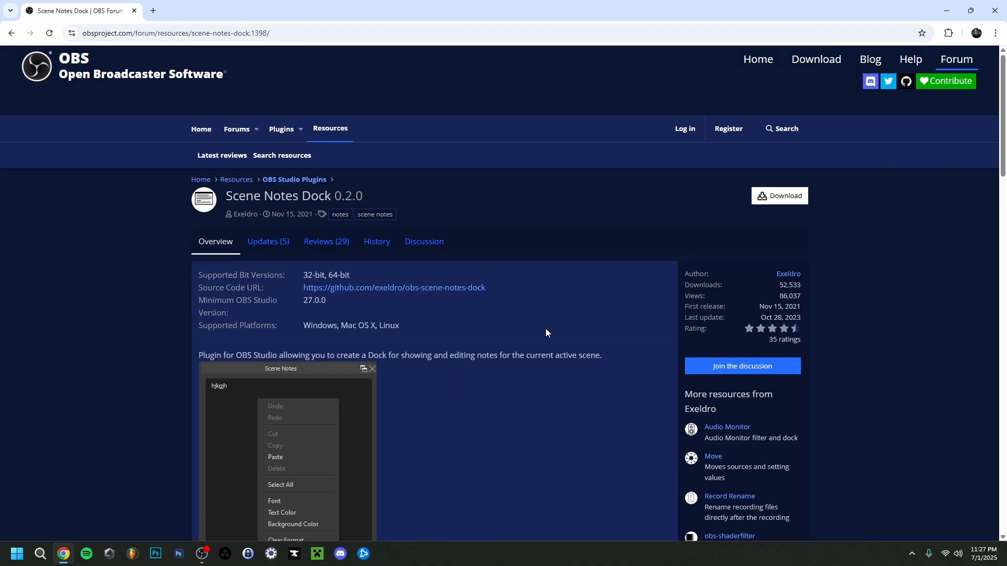
mouse_move(759, 240)
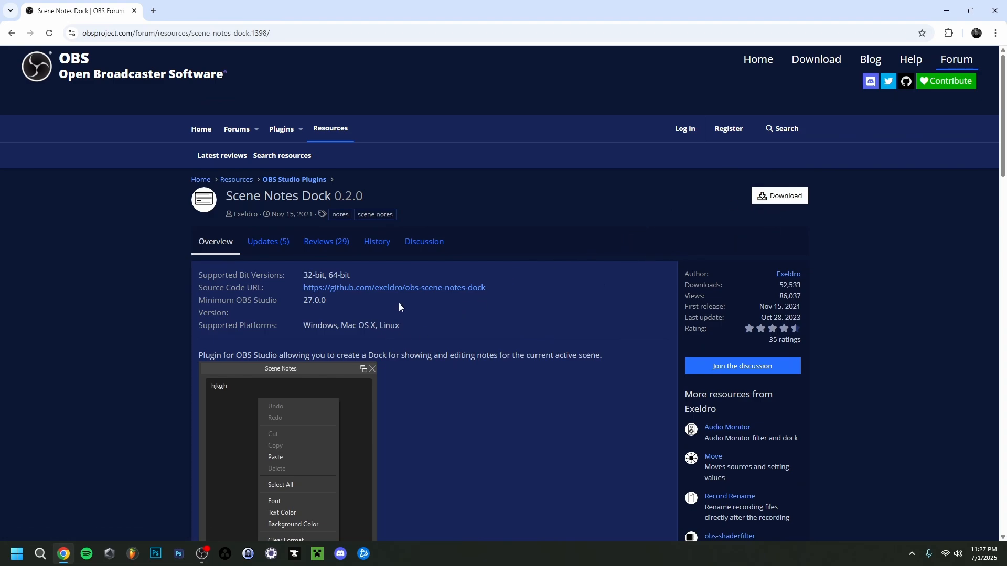
mouse_move(398, 292)
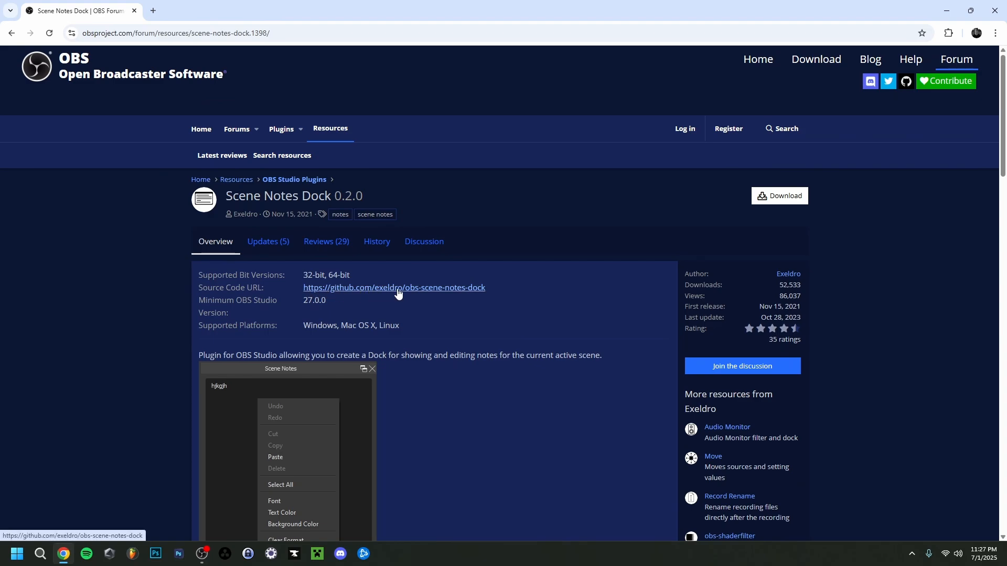
- Open the exeldro/obs-scene-notes-dock repository and scroll through its files and README
click(394, 288)
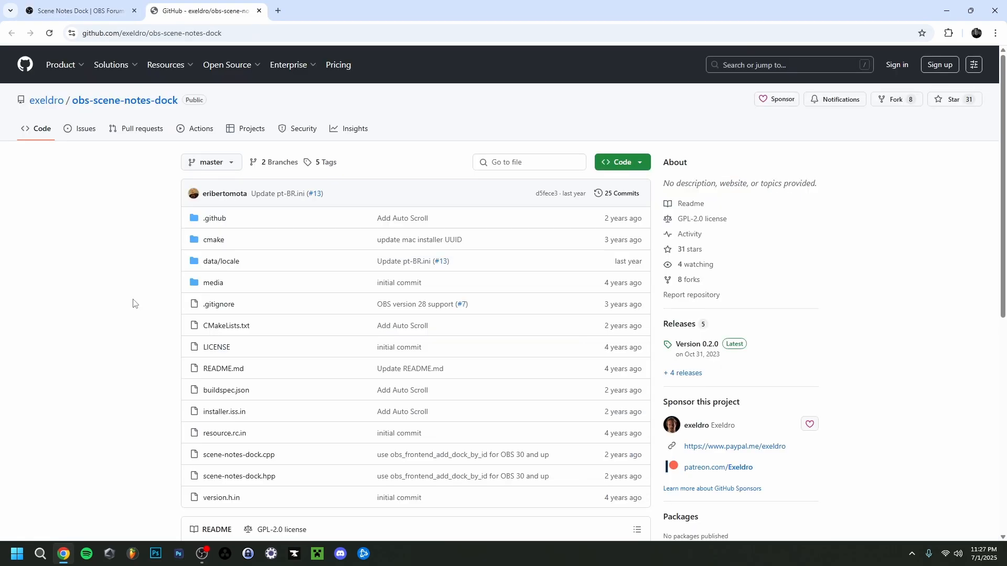
mouse_move(119, 271)
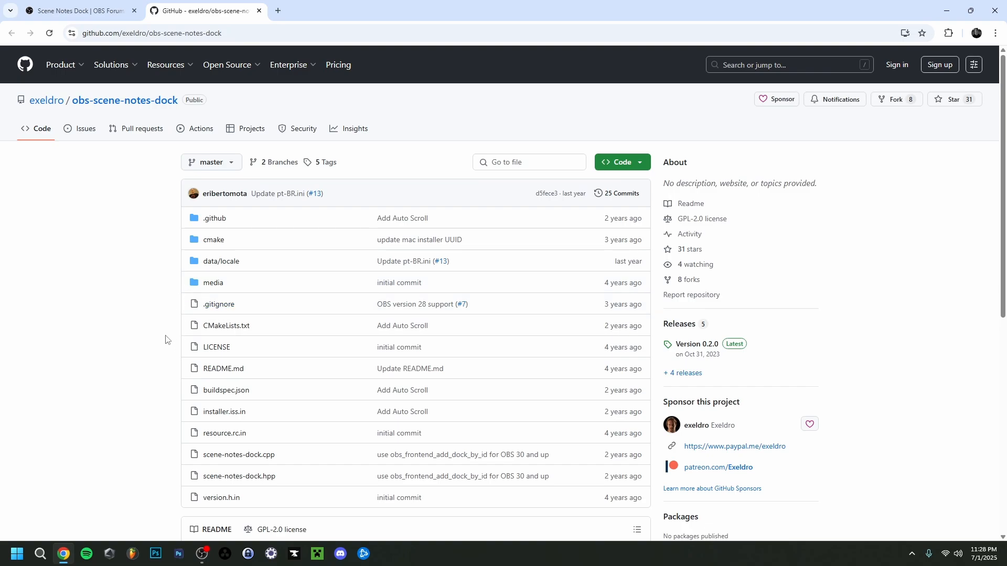
scroll(down, 3)
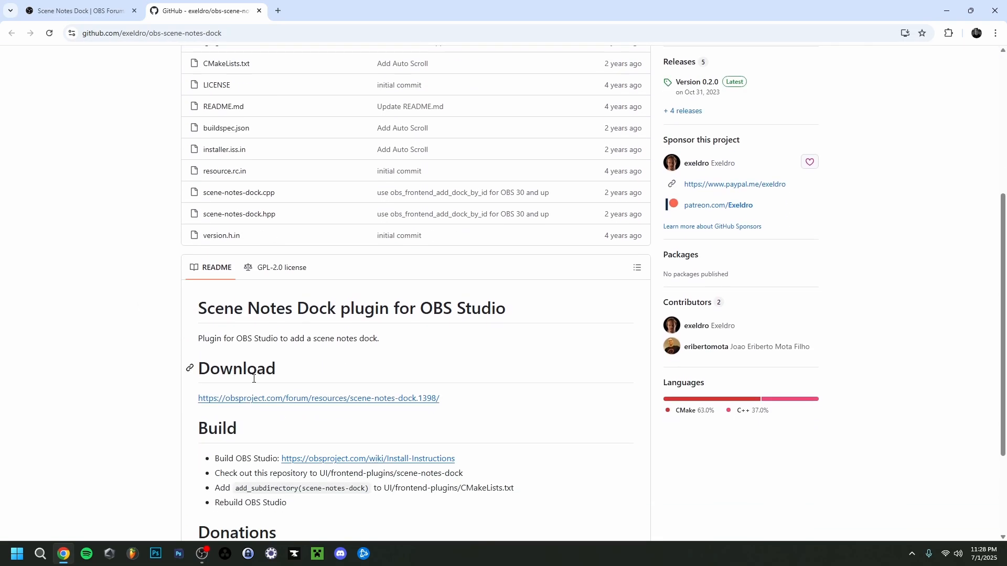
mouse_move(382, 404)
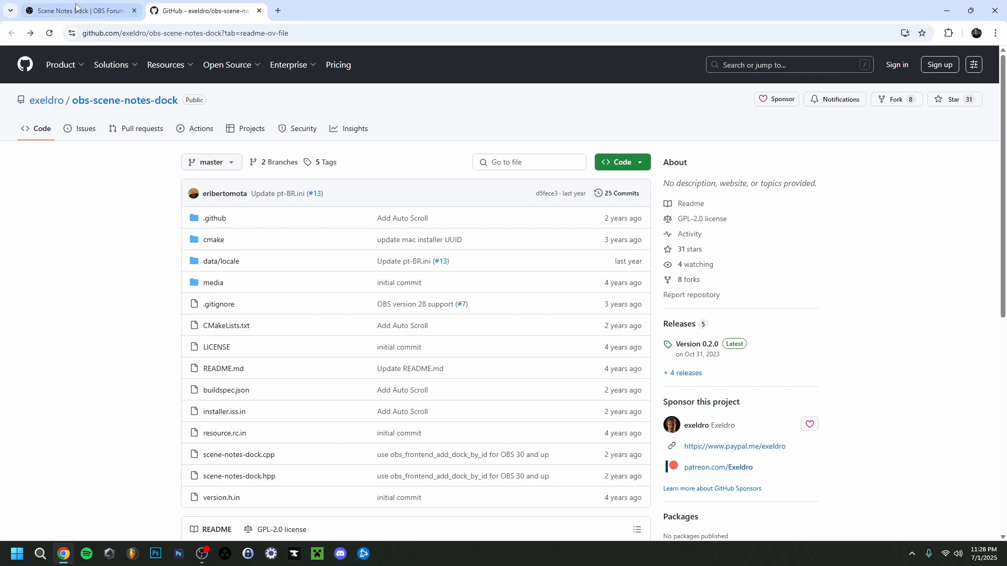
mouse_move(149, 314)
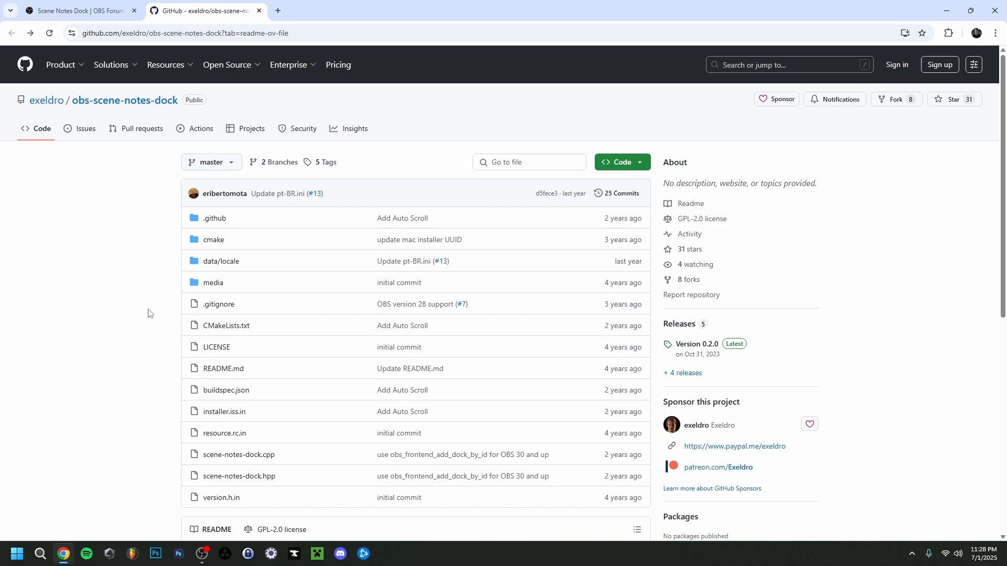
mouse_move(120, 310)
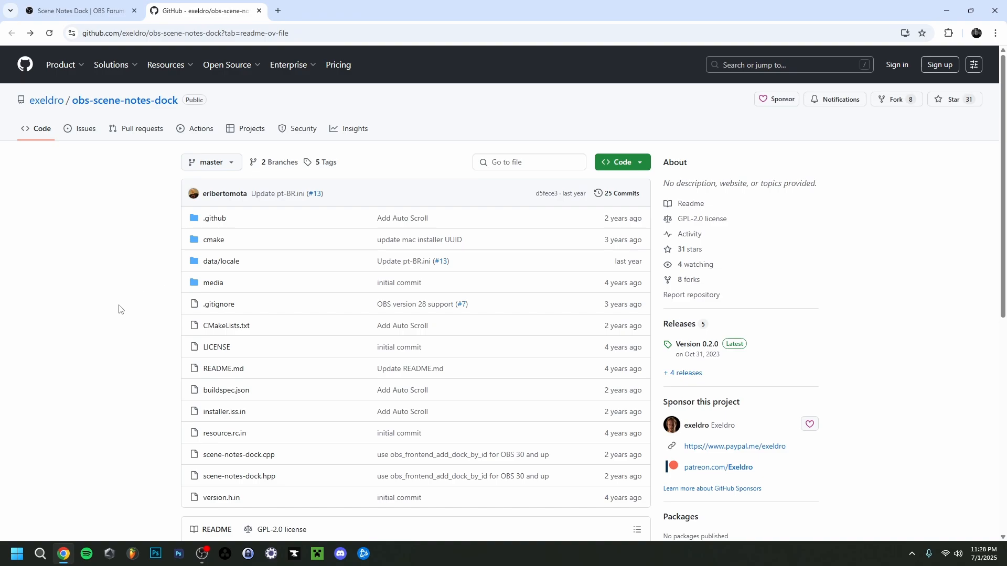
scroll(down, 3)
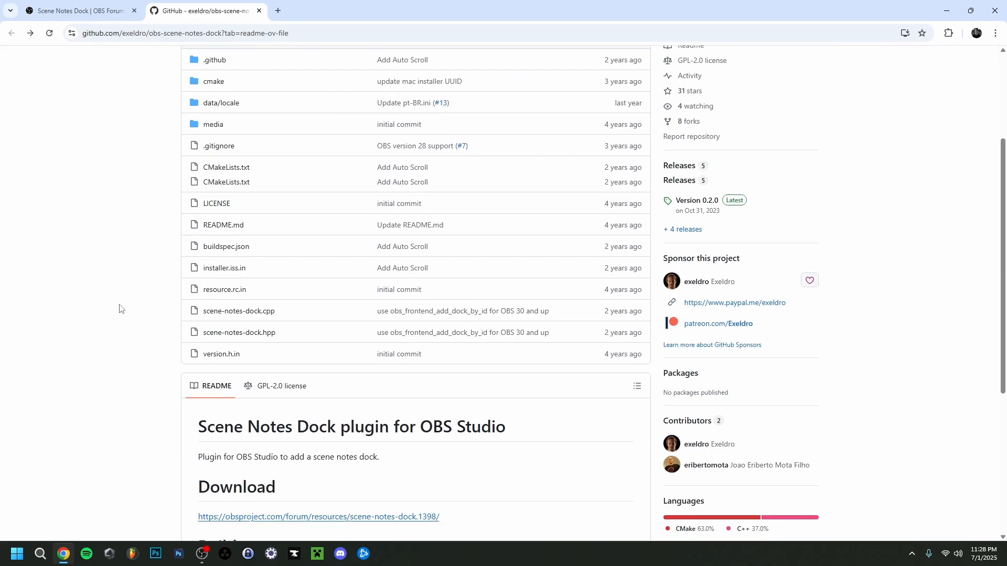
scroll(down, 3)
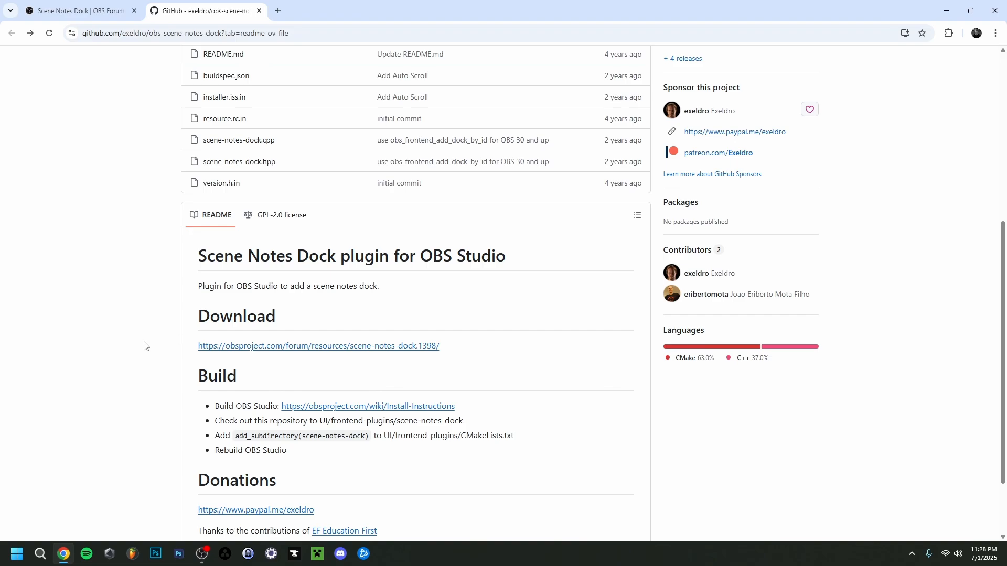
mouse_move(138, 359)
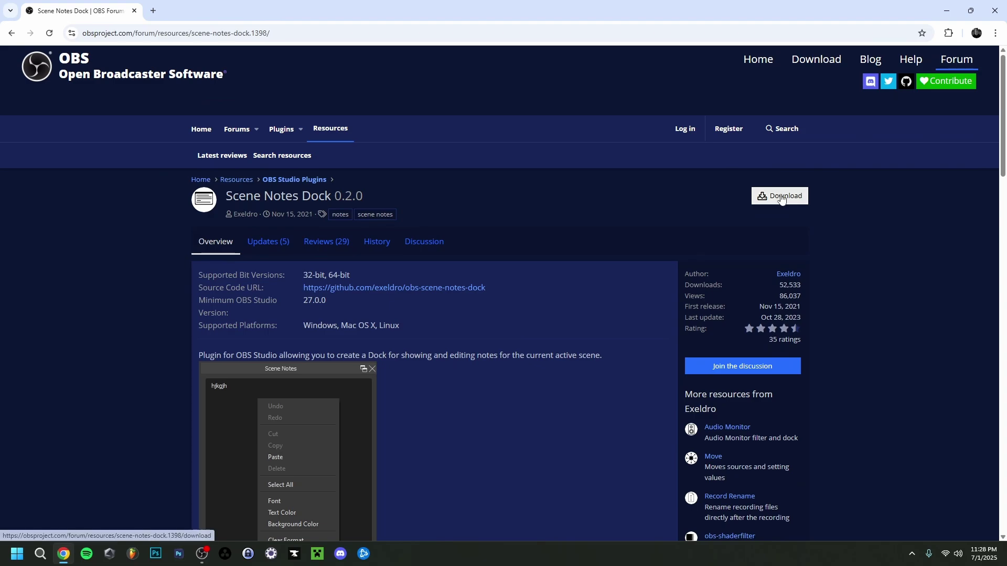
- Download scene-notes-dock-0.2.0-windows.zip (1,354 KB) from the plugin's file list
click(779, 196)
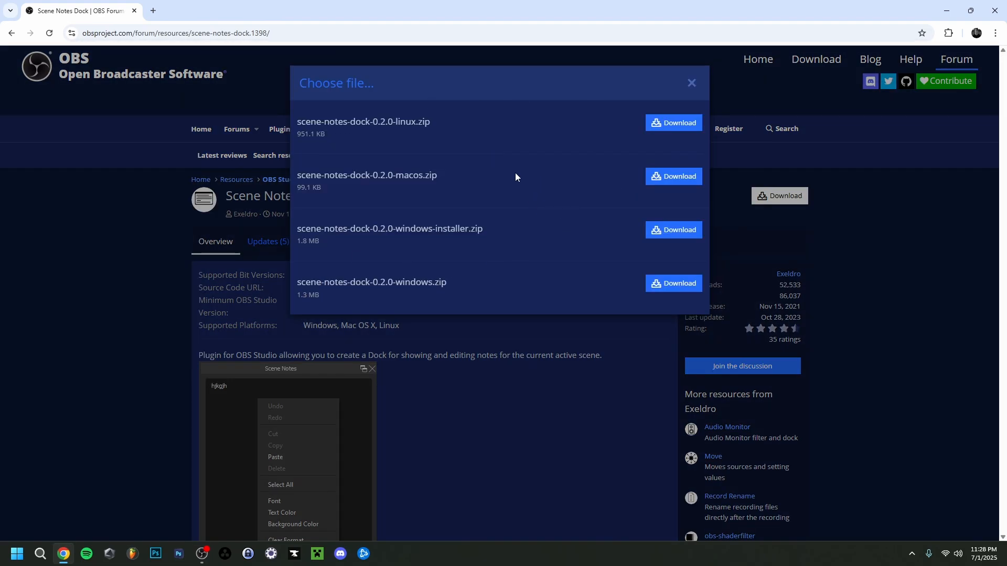
mouse_move(412, 144)
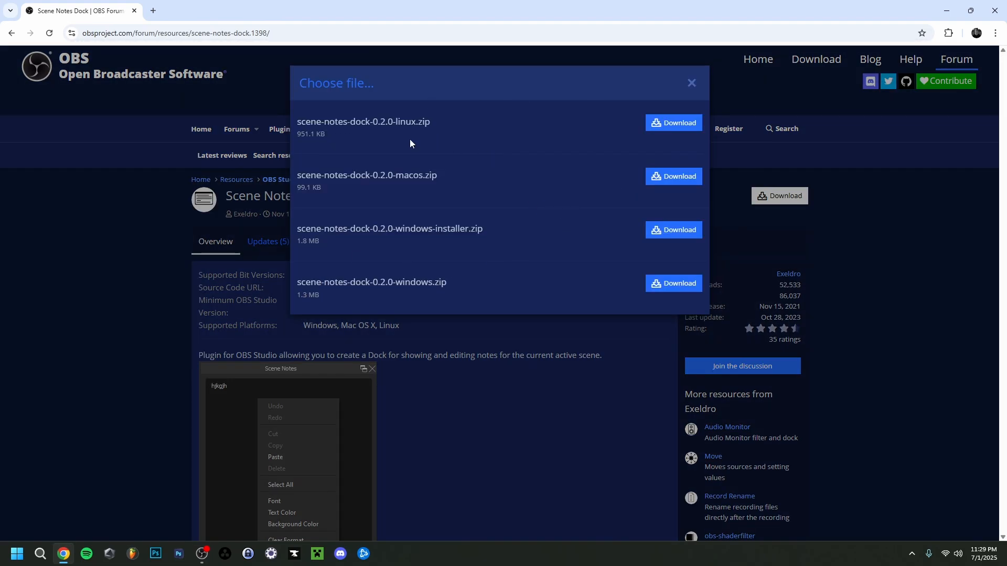
mouse_move(475, 272)
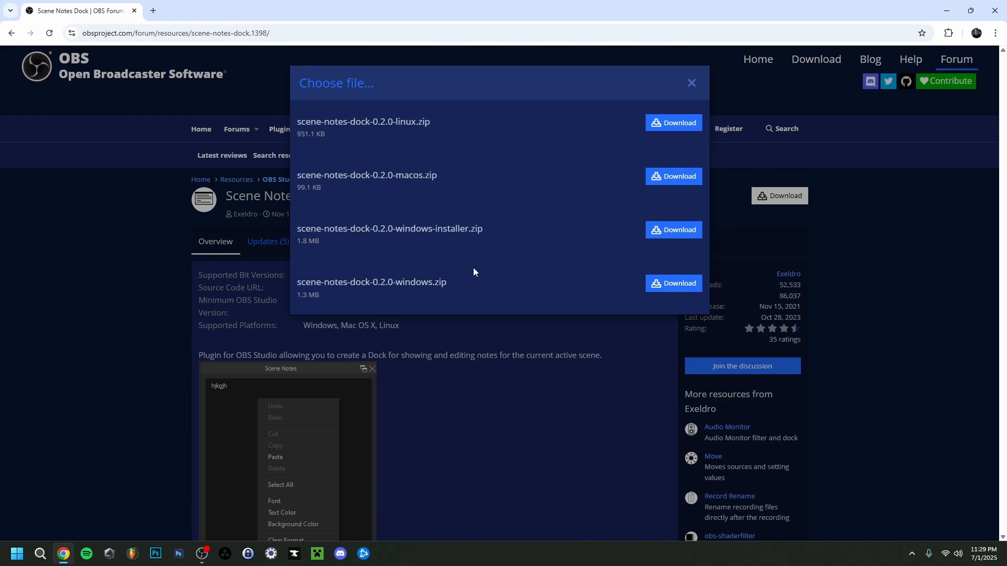
mouse_move(469, 258)
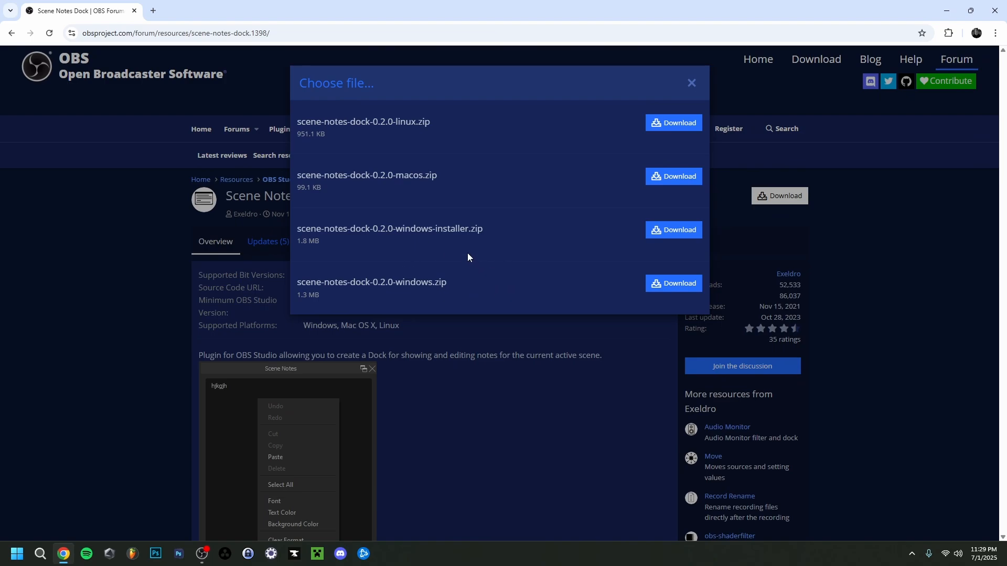
mouse_move(466, 251)
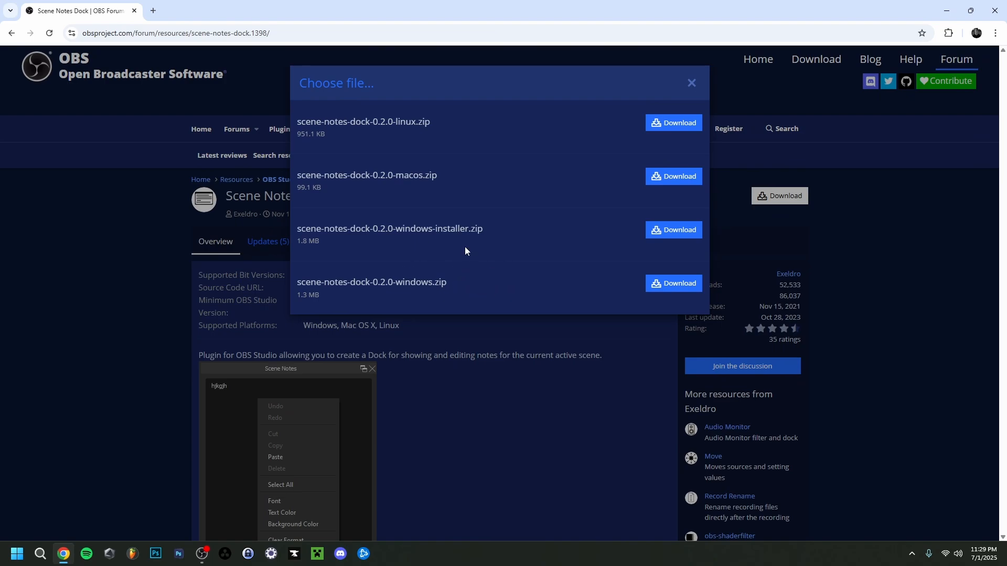
mouse_move(473, 245)
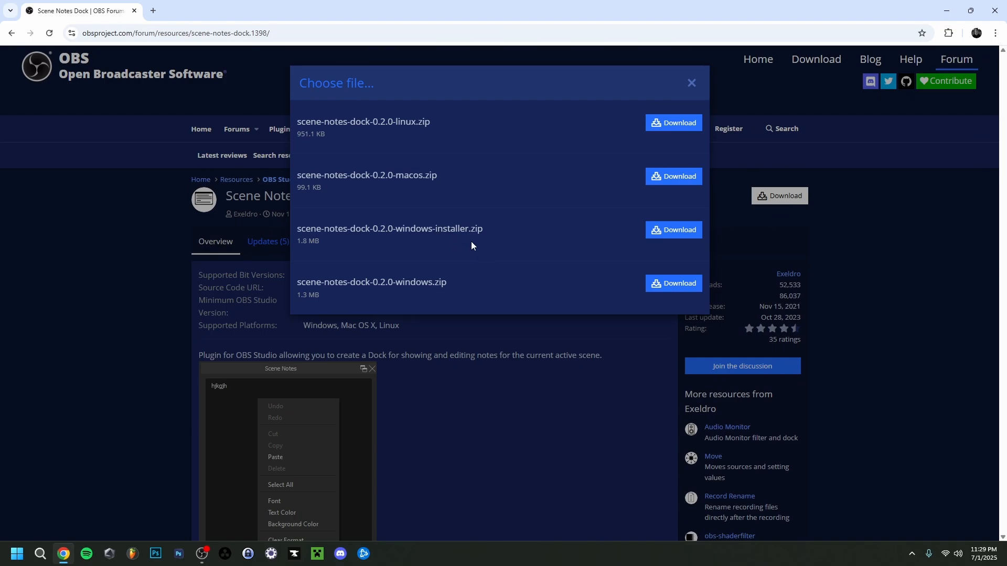
mouse_move(467, 250)
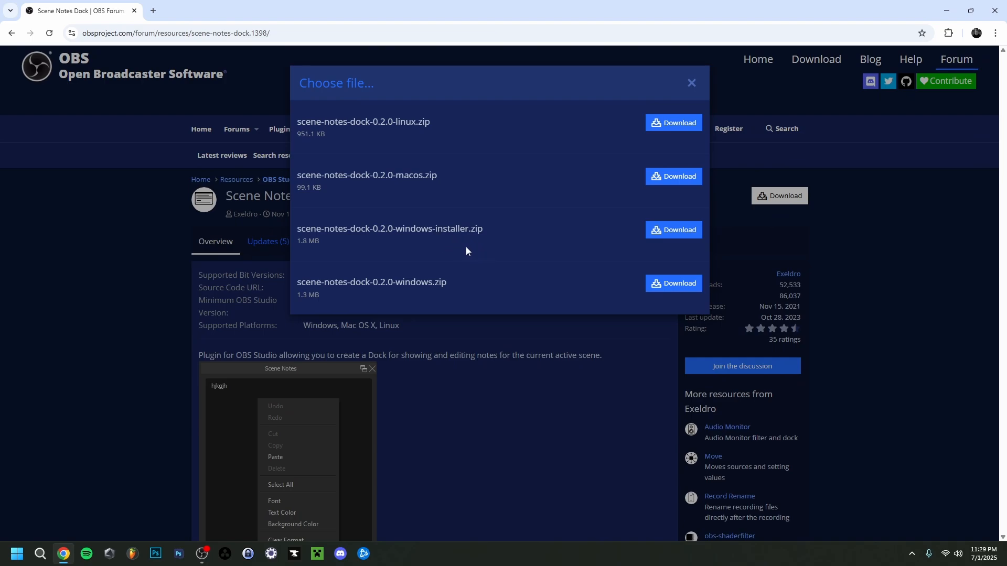
mouse_move(404, 292)
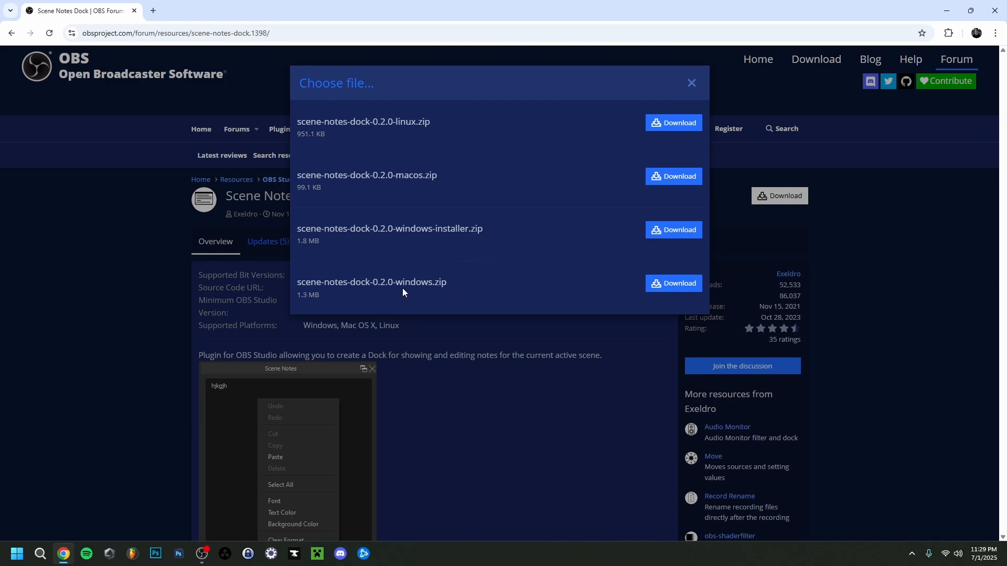
mouse_move(674, 291)
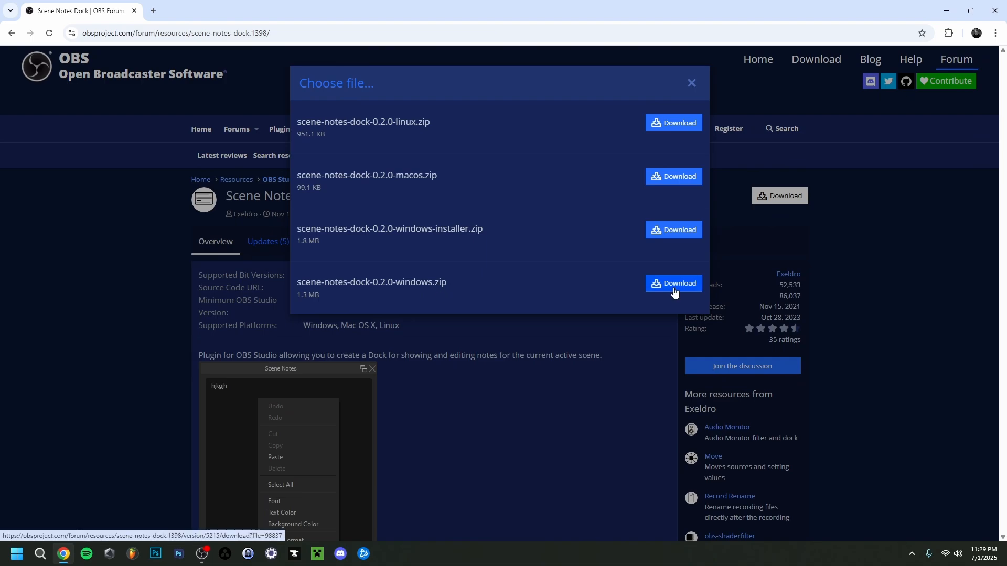
click(673, 283)
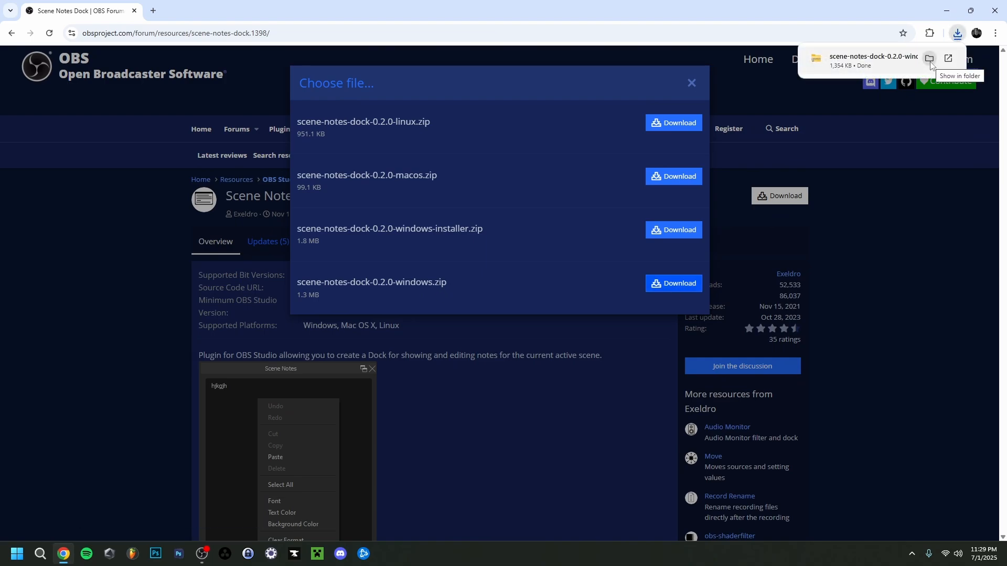
- Extract the downloaded Scene Notes Dock zip and open the extracted folder
click(929, 58)
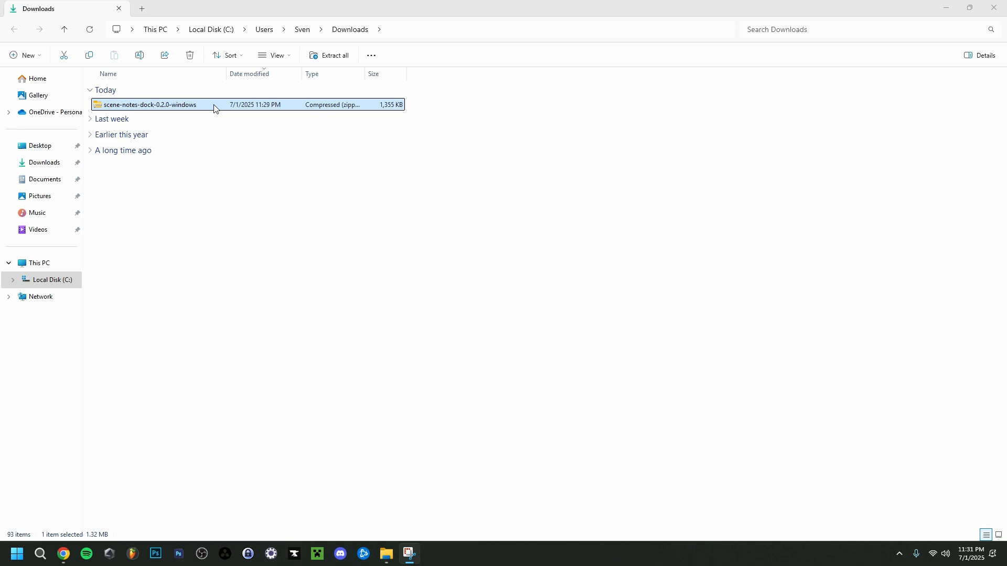
double_click(149, 105)
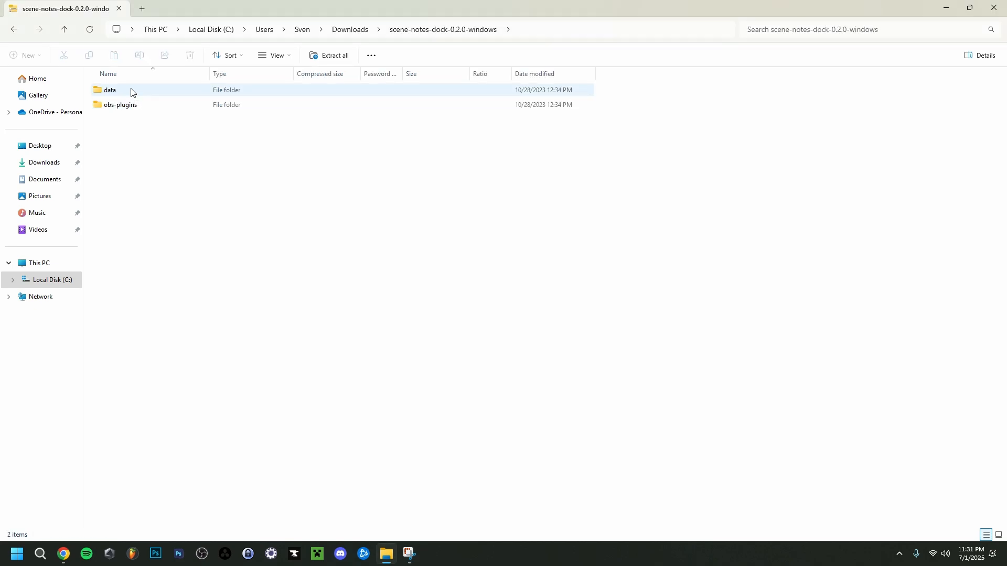
click(118, 104)
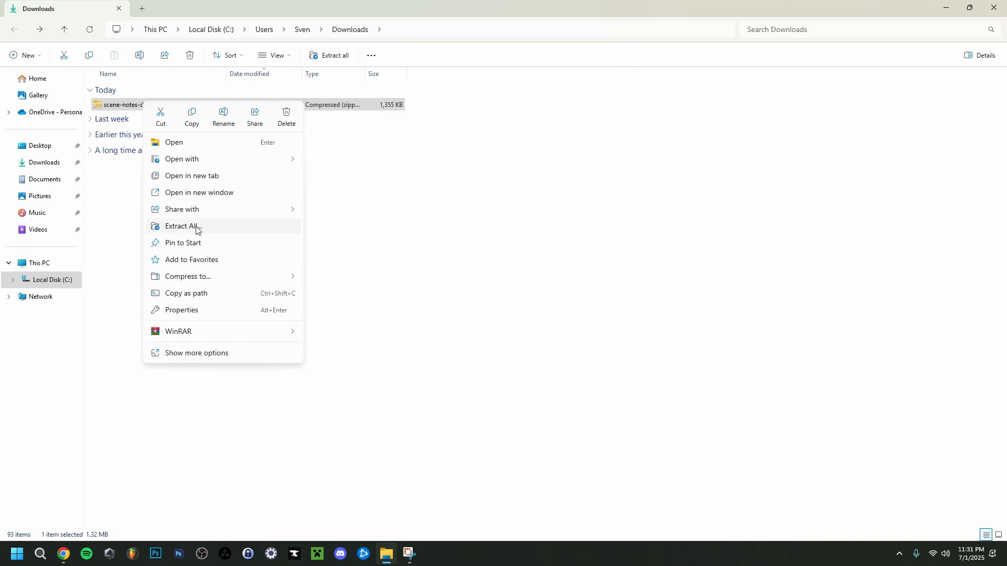
click(182, 226)
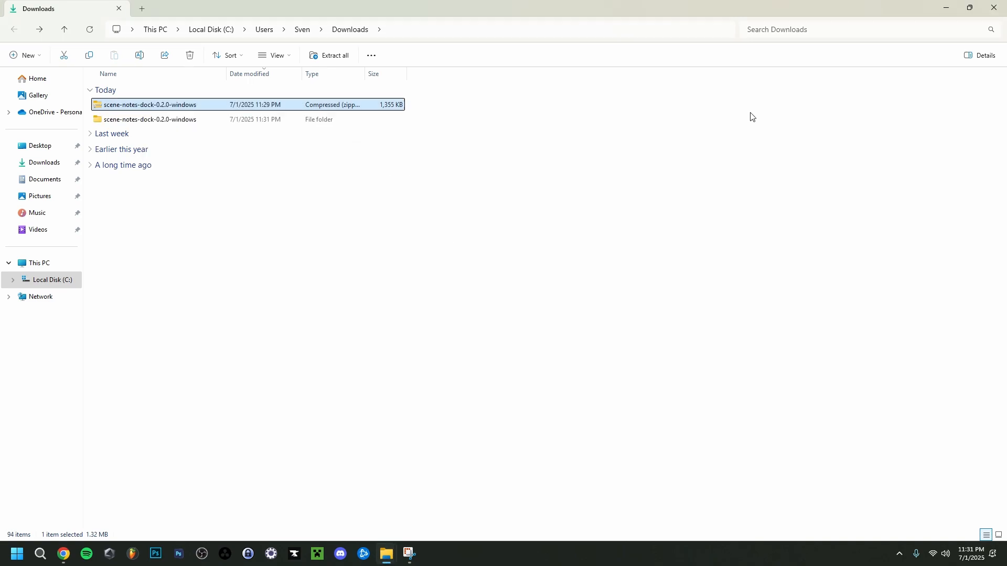
double_click(149, 119)
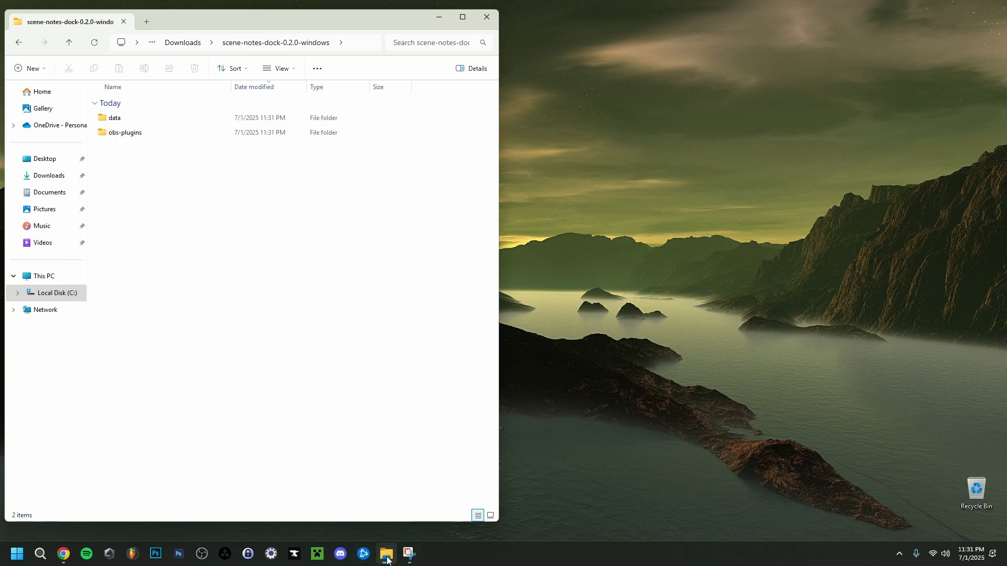
- Open a second File Explorer window at C:\Program Files\obs-studio
click(386, 553)
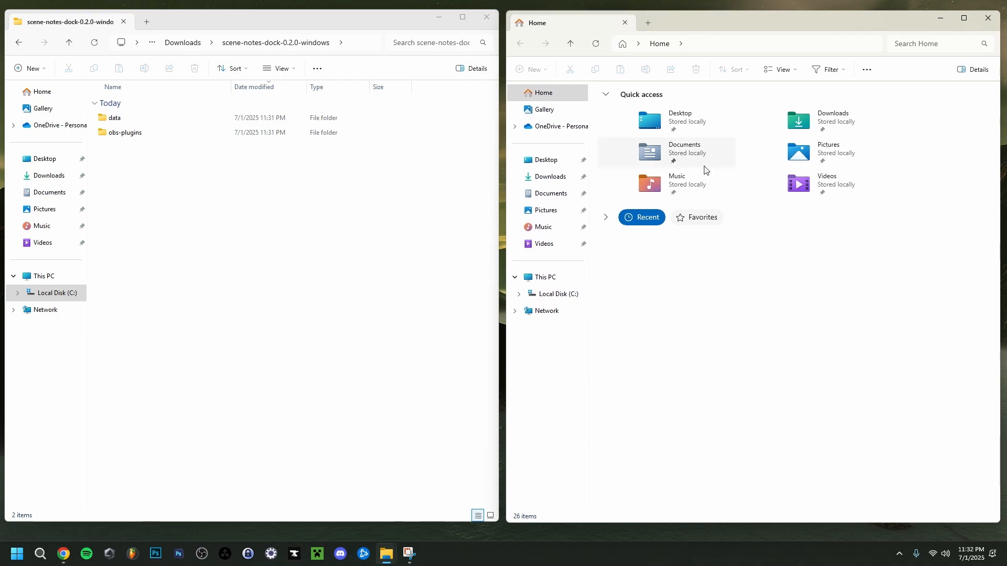
mouse_move(687, 324)
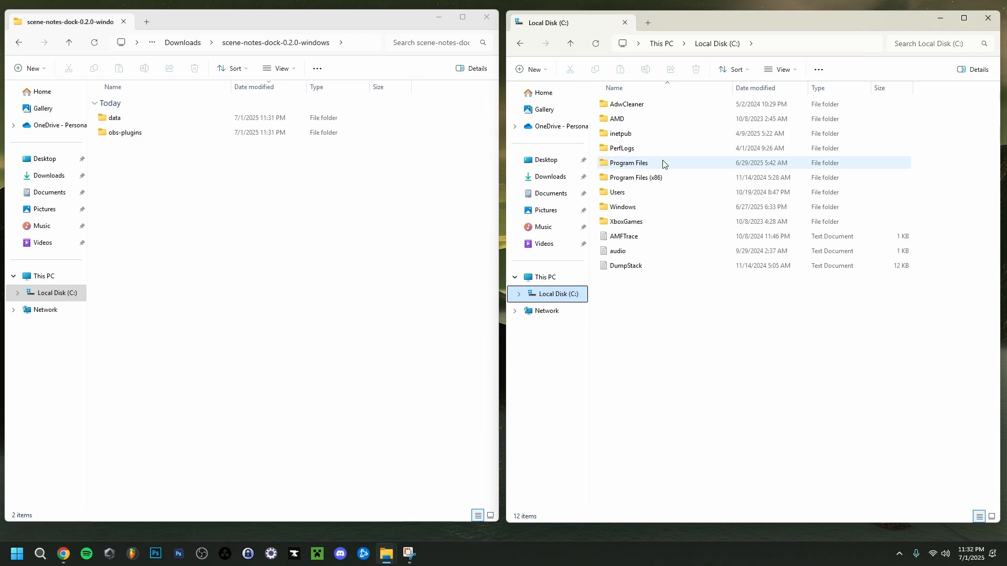
double_click(630, 162)
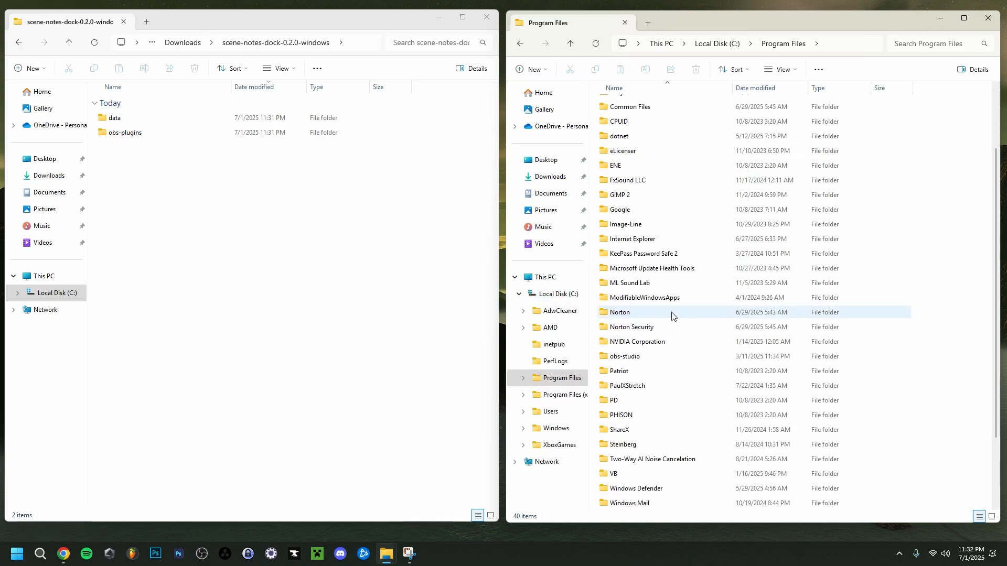
click(627, 356)
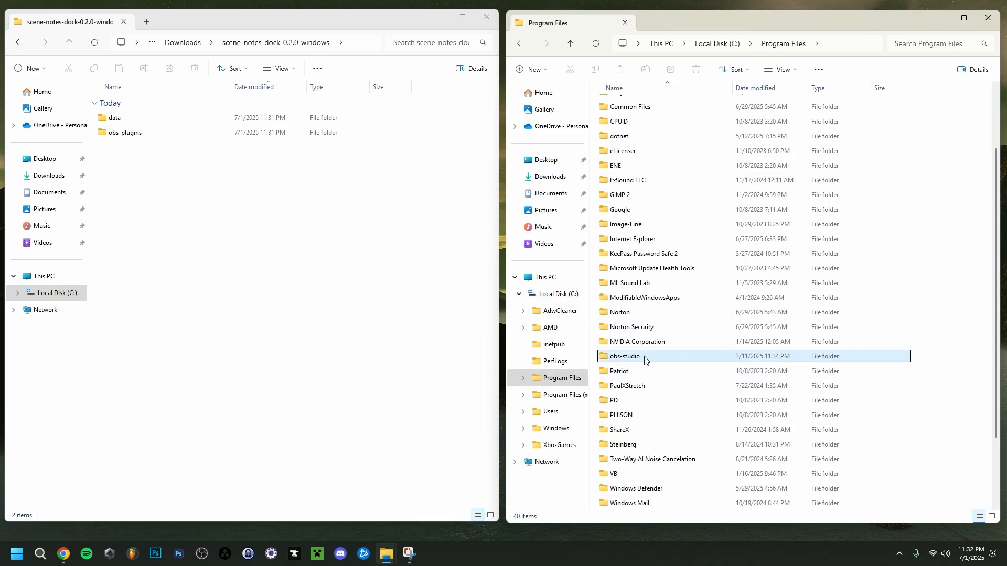
double_click(626, 356)
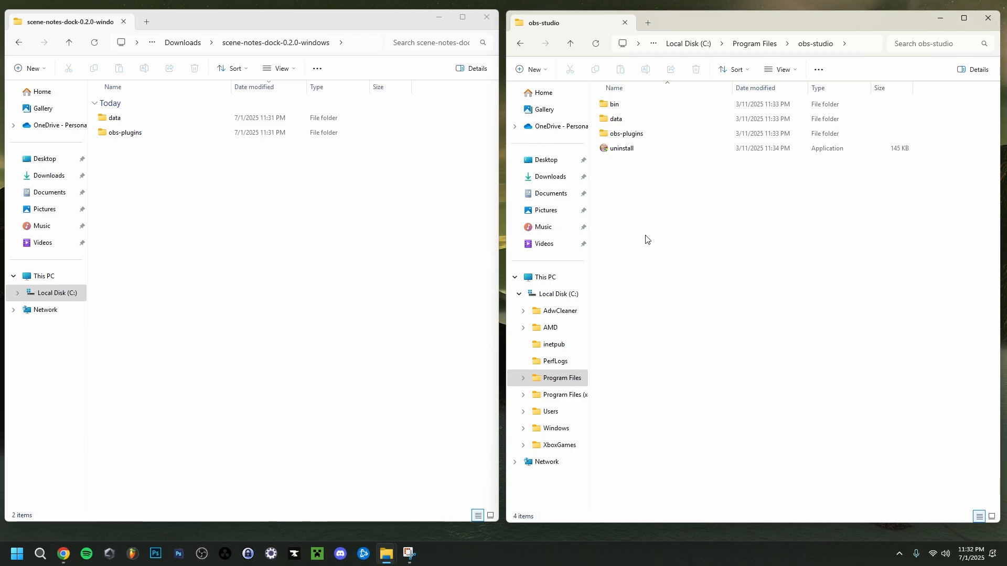
click(615, 119)
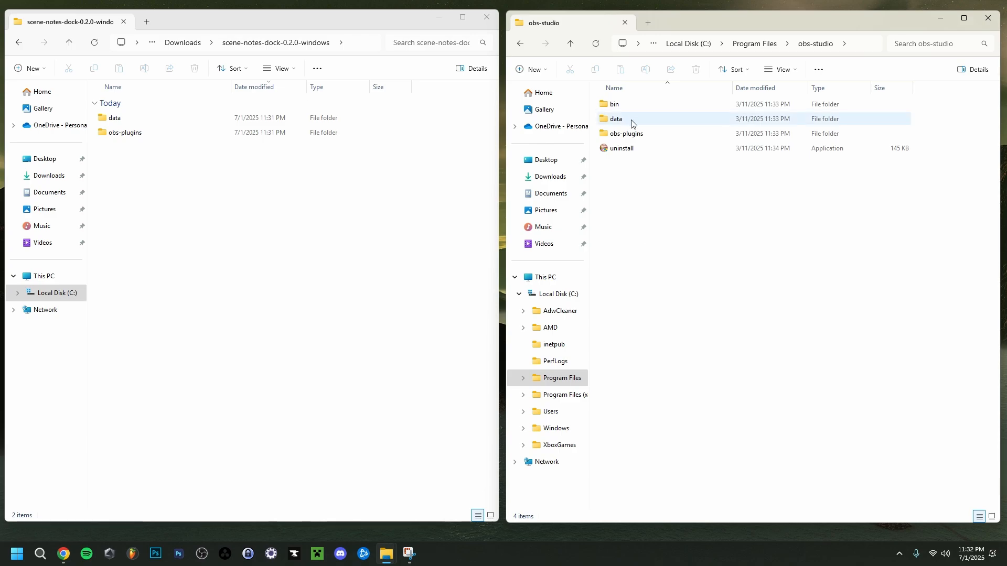
mouse_move(633, 122)
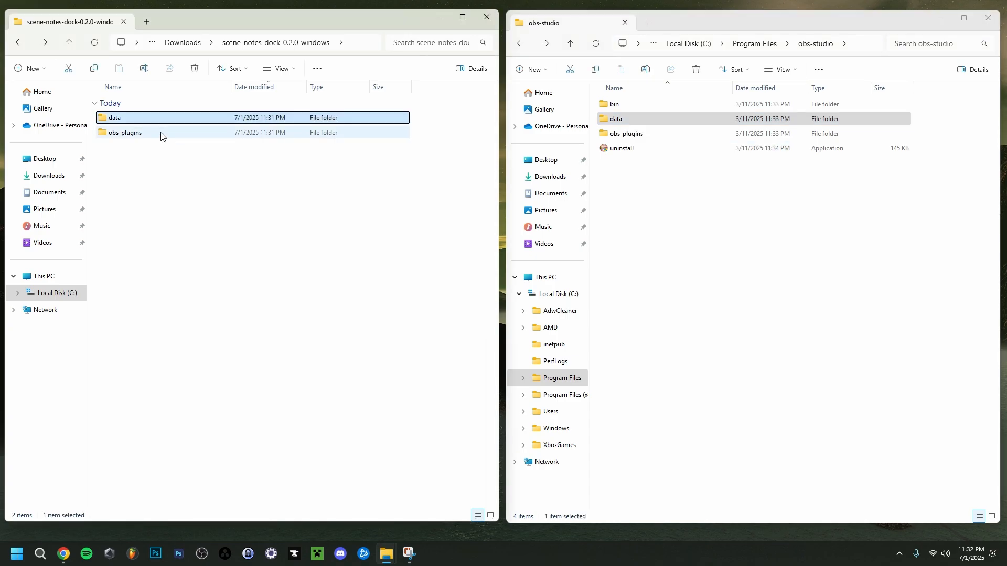
- Open both data\obs-plugins folders and paste scene-notes-dock into OBS's data\obs-plugins
double_click(113, 118)
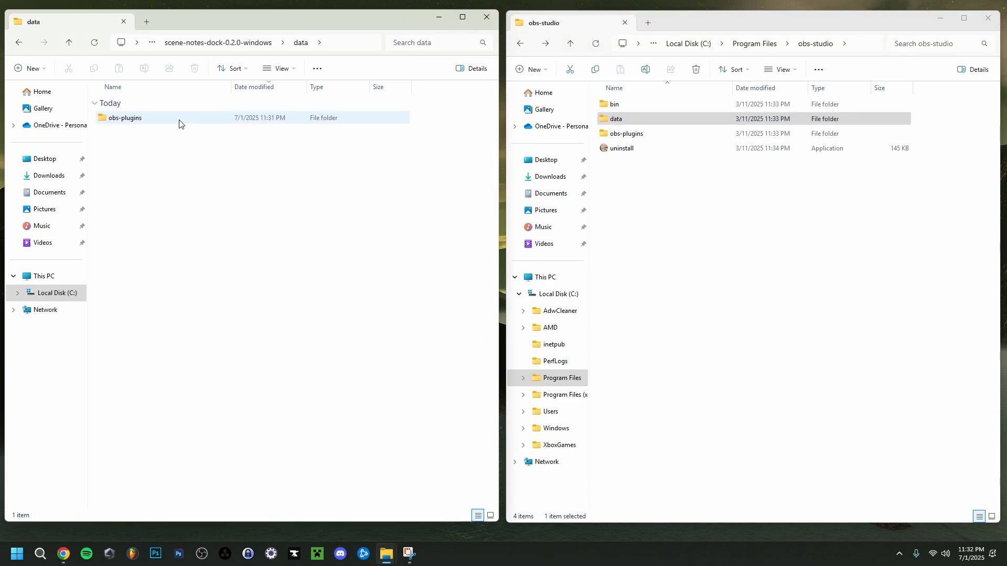
double_click(125, 118)
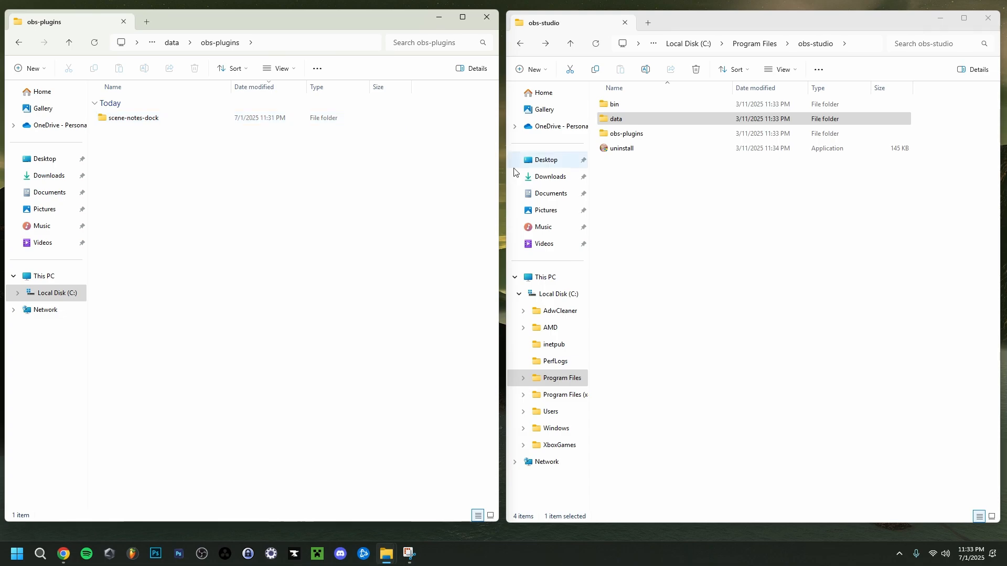
double_click(615, 119)
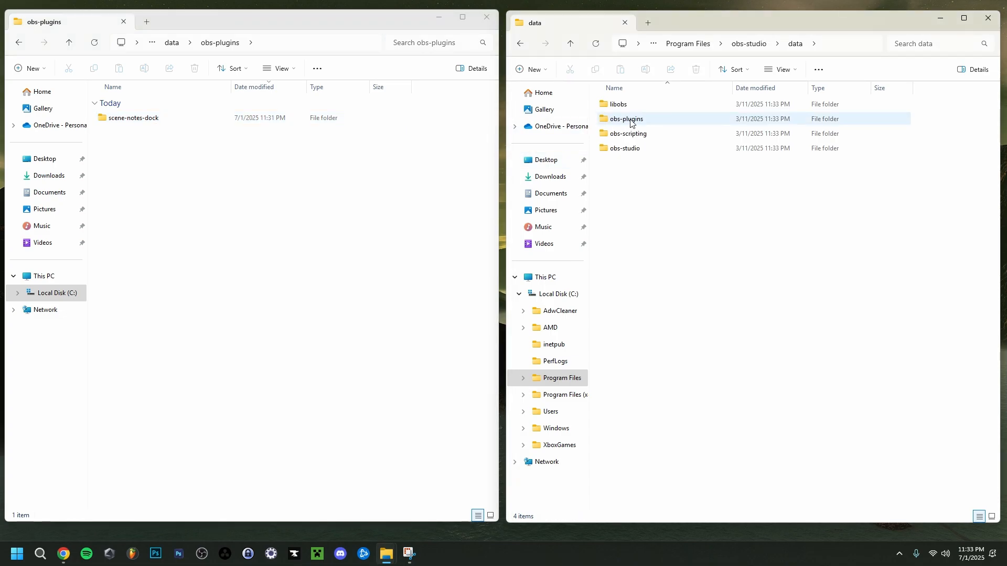
double_click(626, 118)
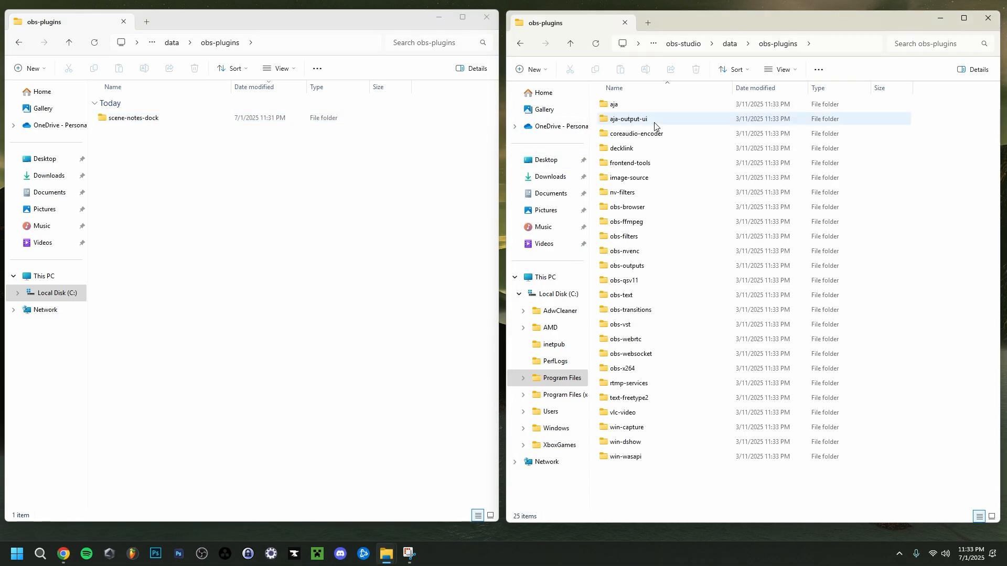
right_click(132, 117)
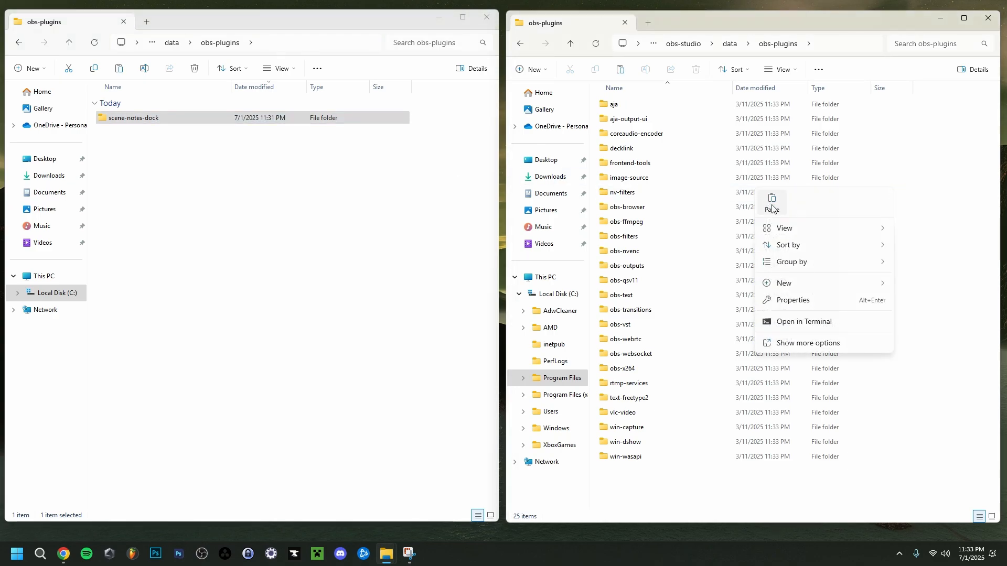
click(772, 202)
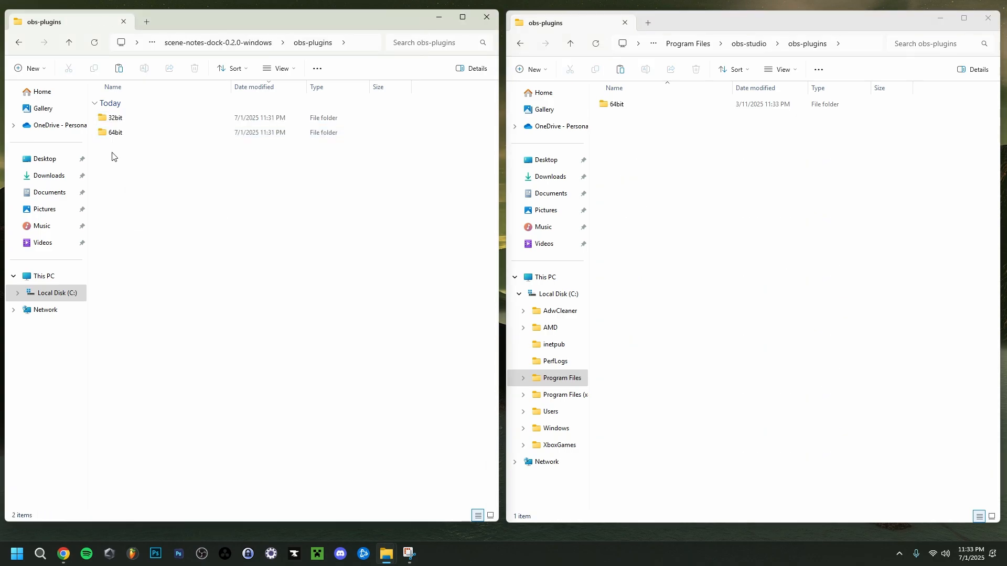
- Copy scene-notes-dock.dll and .pdb into OBS's 64bit folder, granting administrator permission
double_click(114, 132)
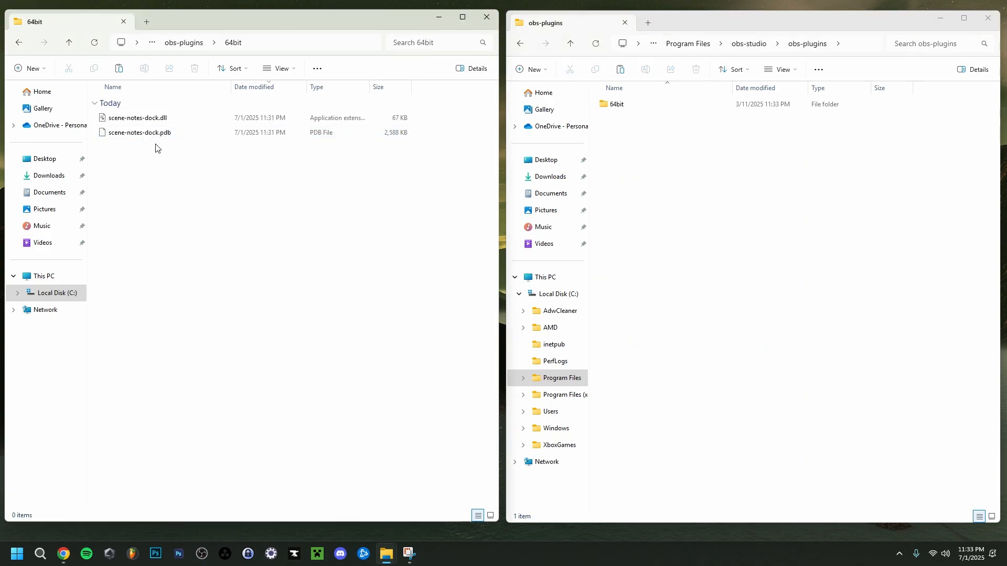
double_click(616, 103)
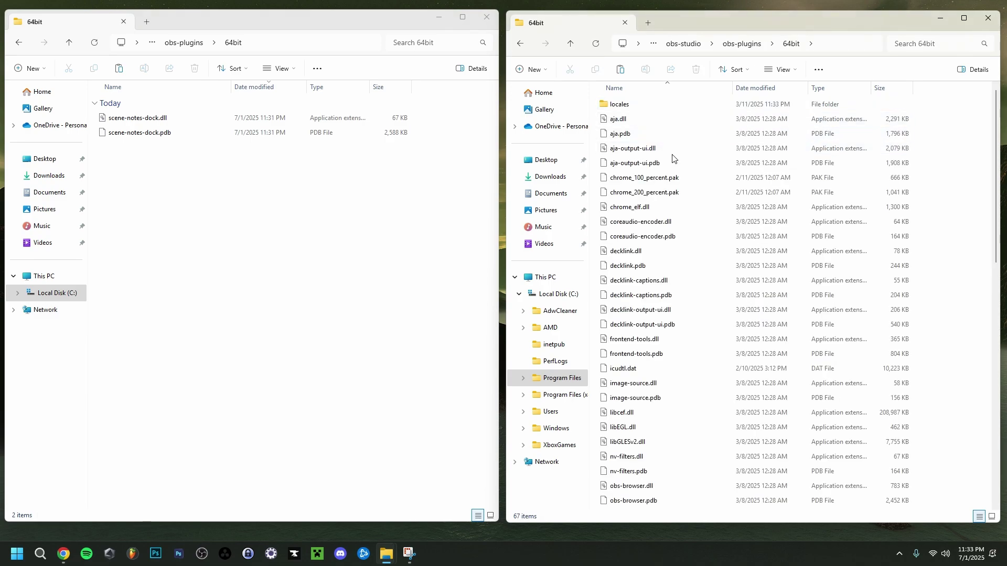
click(138, 132)
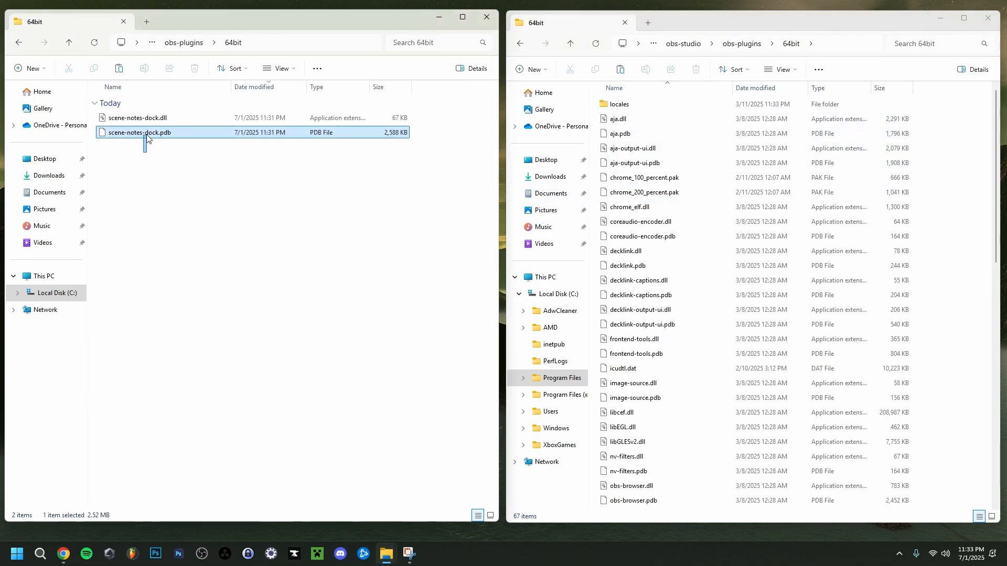
right_click(147, 132)
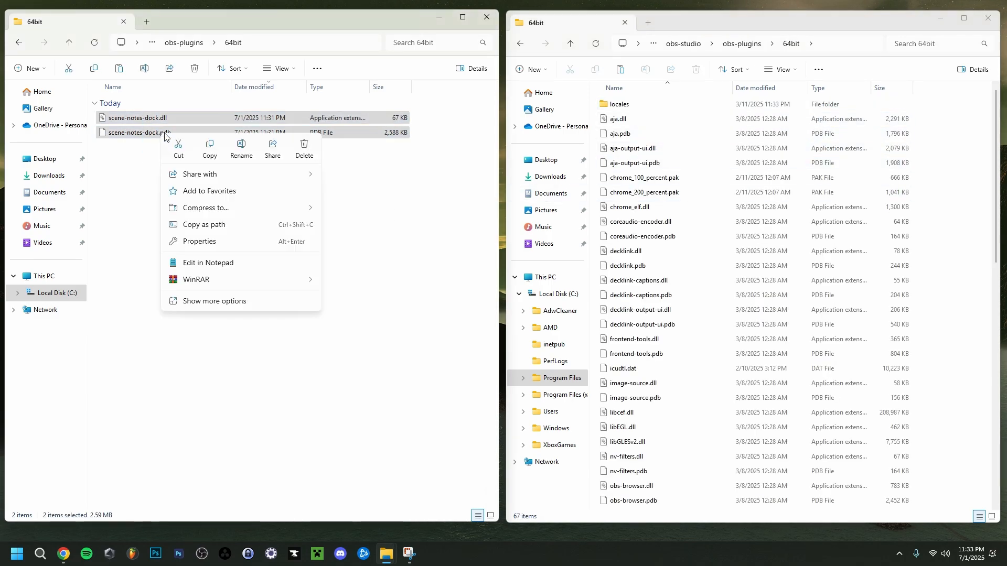
click(222, 163)
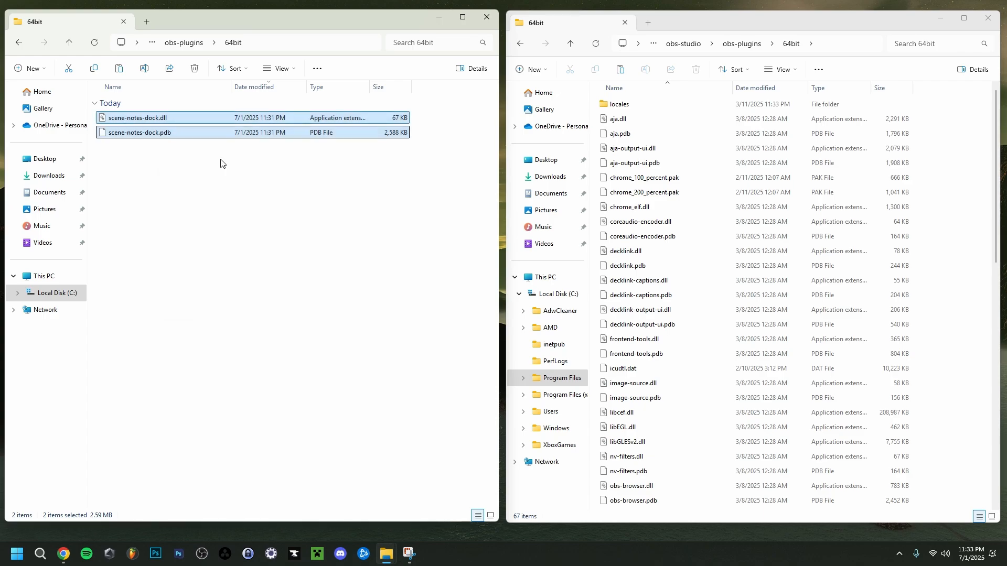
right_click(873, 263)
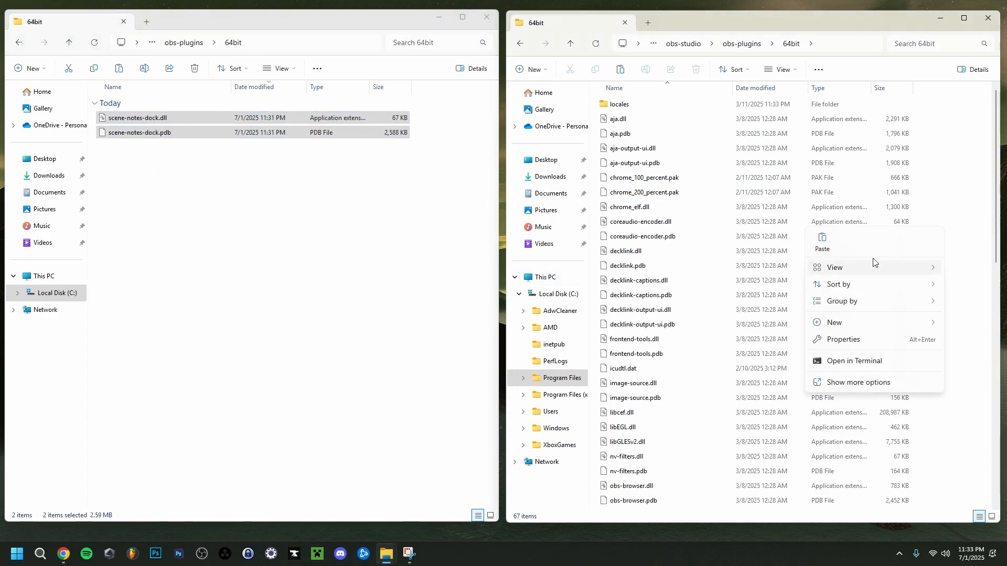
click(821, 243)
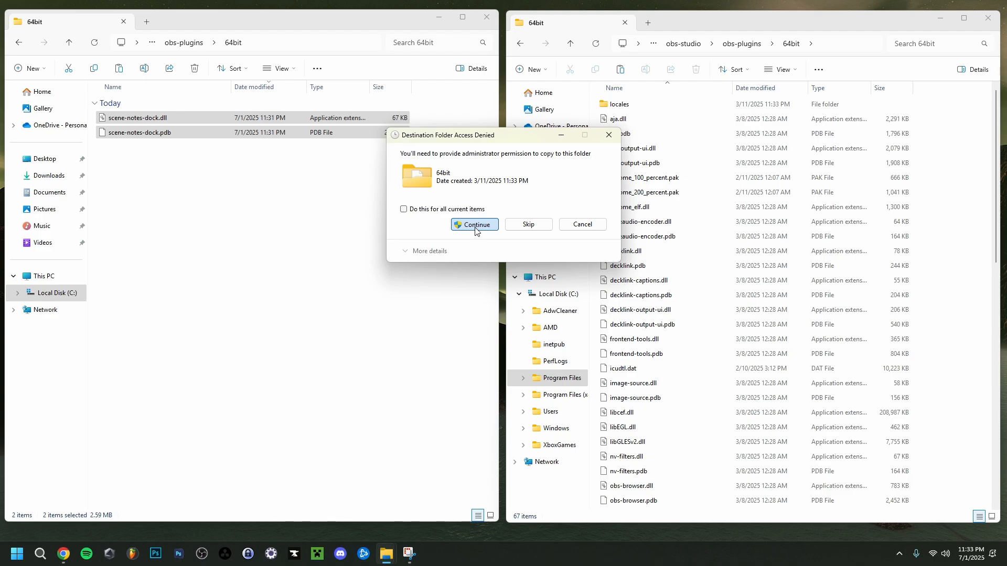
click(475, 225)
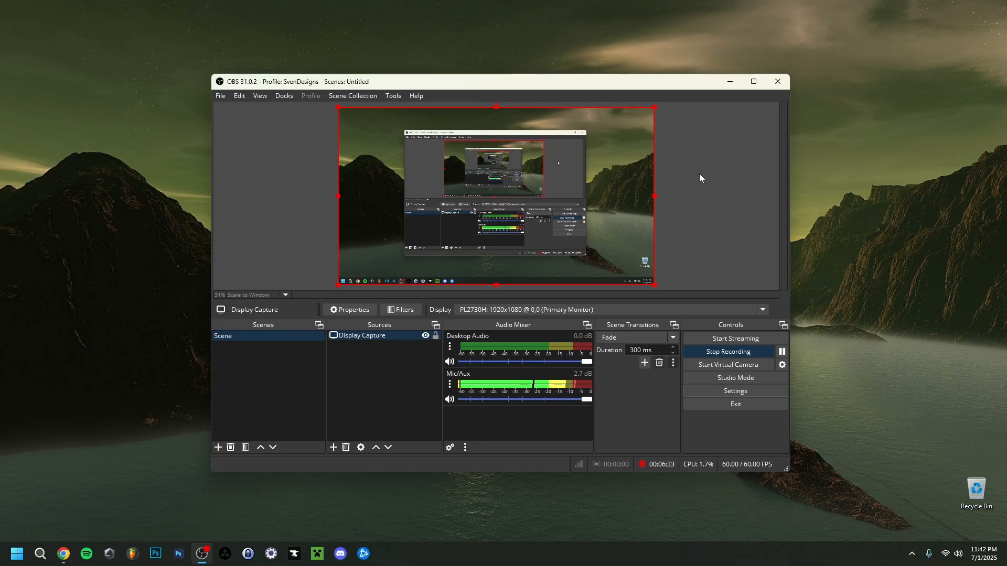
mouse_move(695, 178)
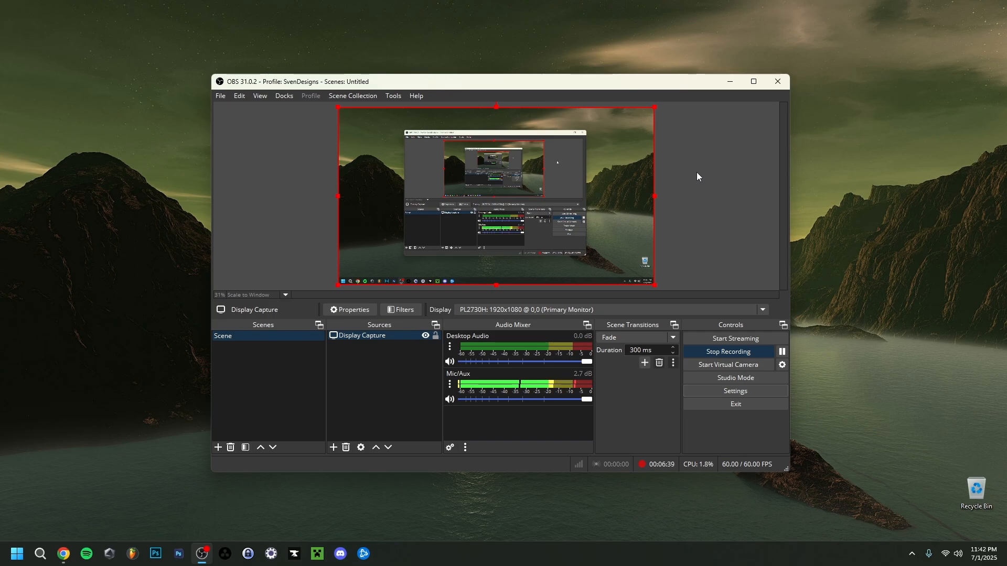
mouse_move(264, 188)
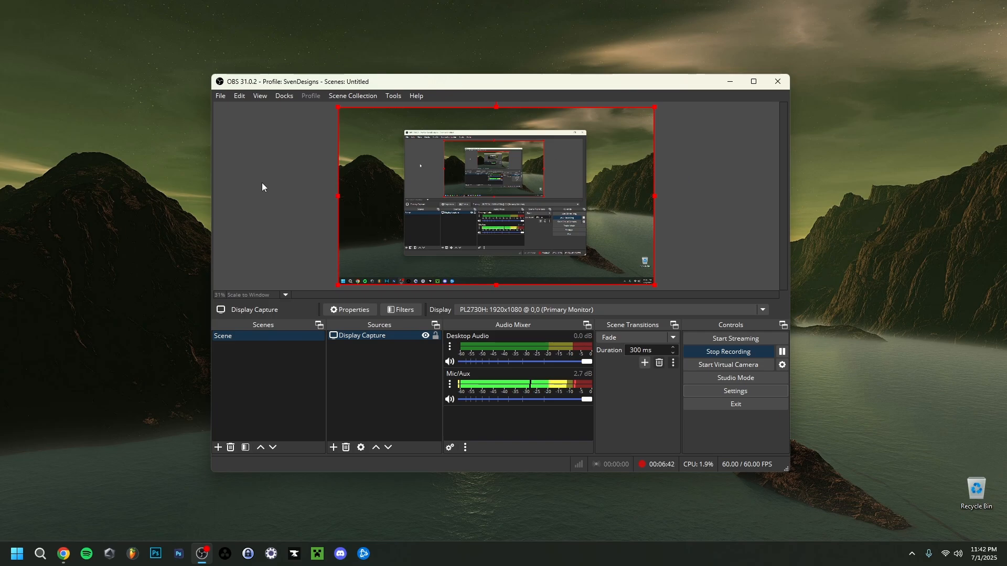
- Open the OBS Docks menu to find the Scene Notes entry
click(284, 95)
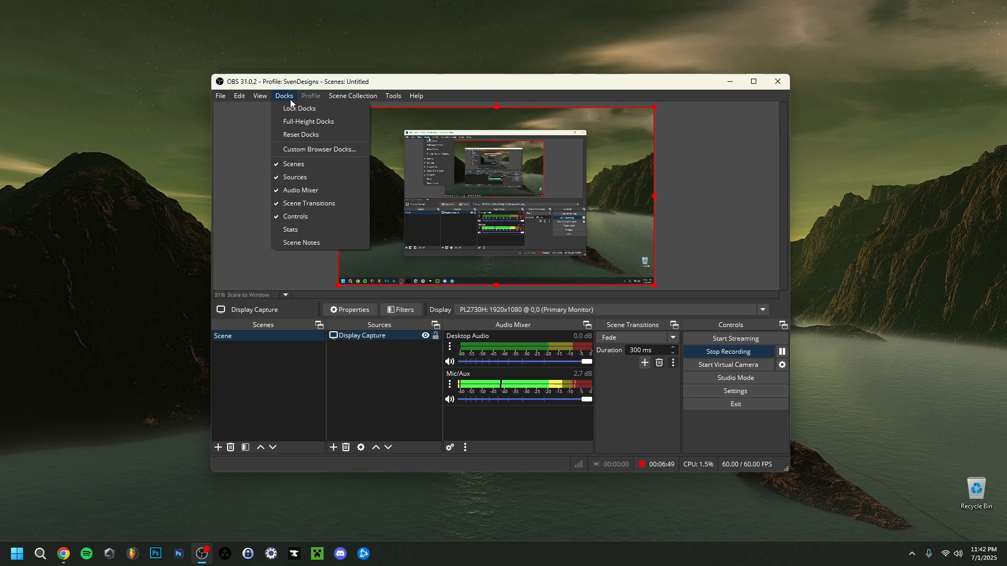
mouse_move(288, 251)
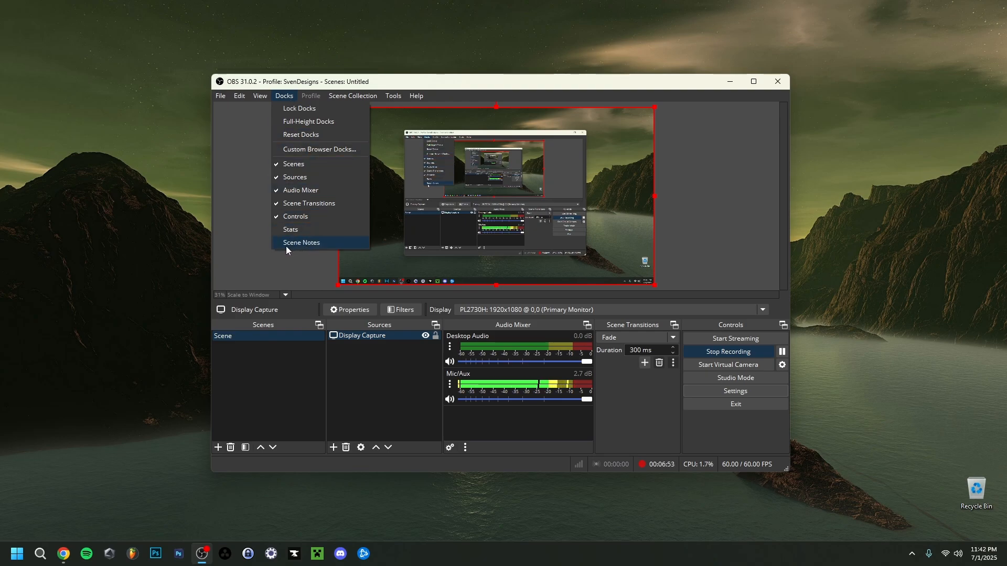
mouse_move(334, 248)
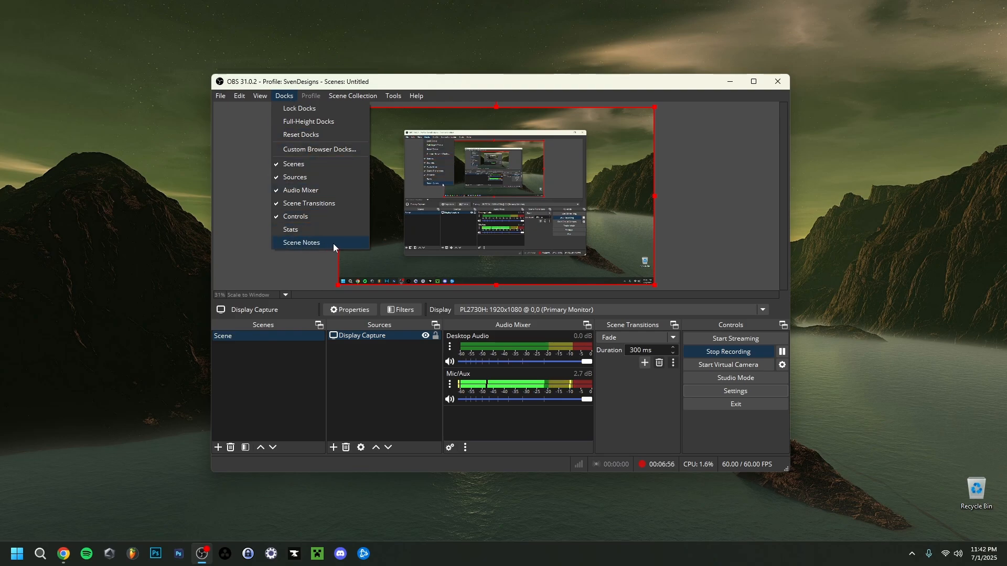
- Open Docks > Scene Notes, reposition the dock, and type 'Don't forget'
click(301, 243)
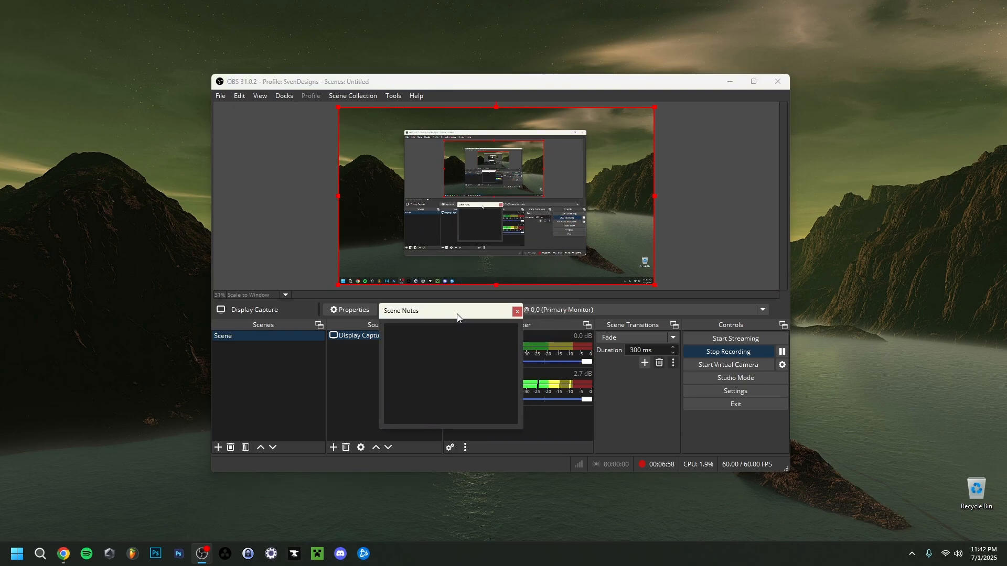
drag(450, 310, 420, 242)
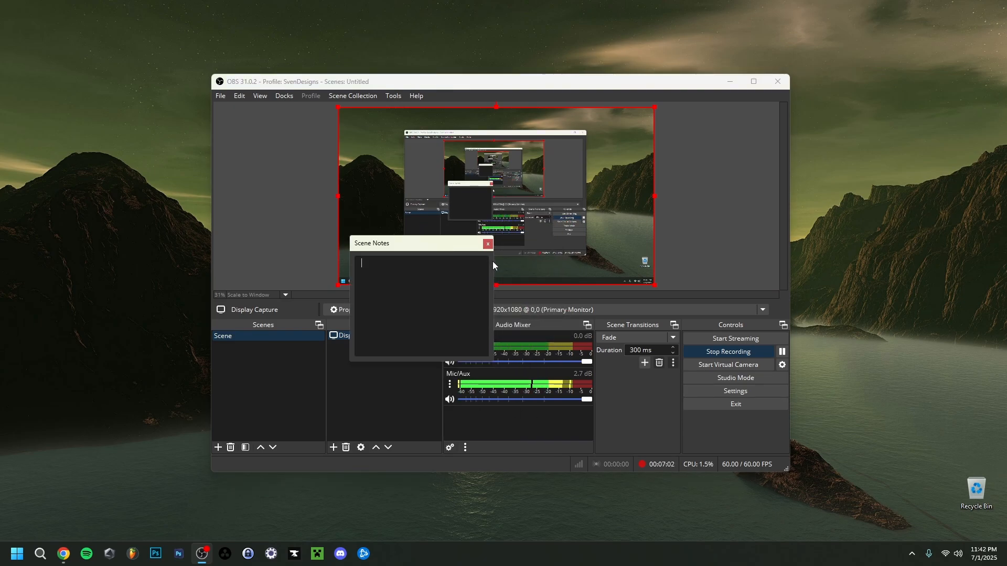
text(Don't forget)
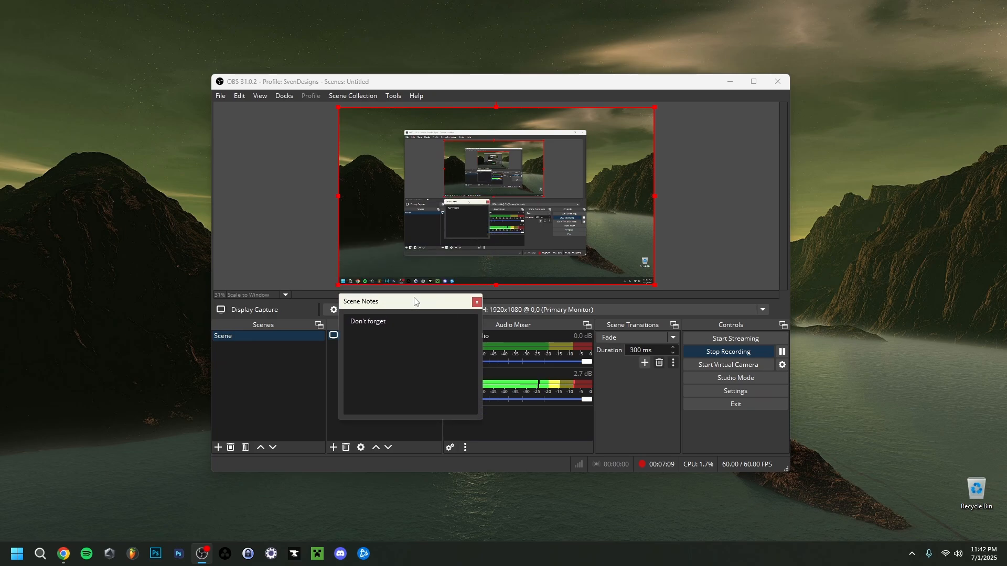
drag(414, 301, 415, 309)
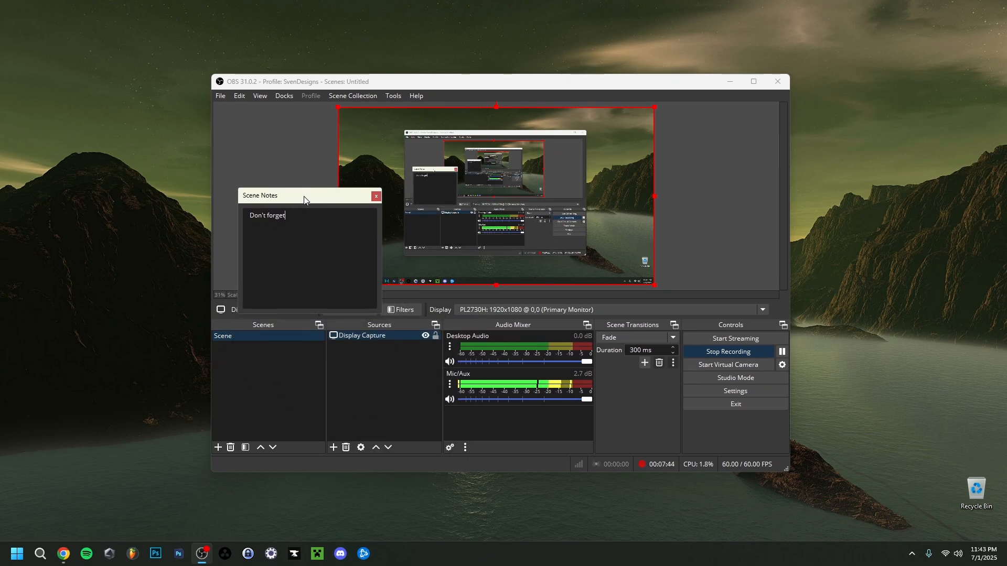
drag(306, 195, 321, 148)
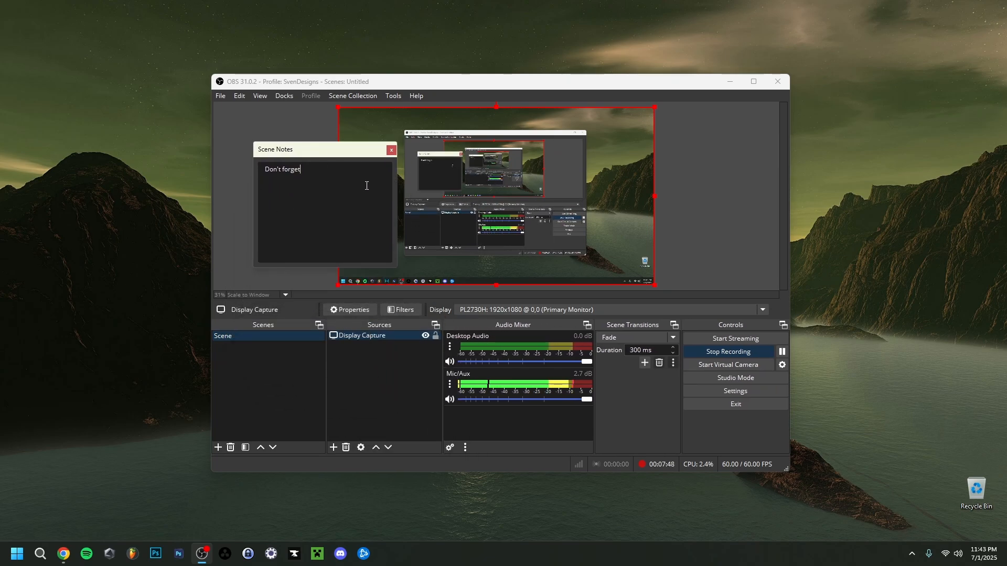
click(391, 149)
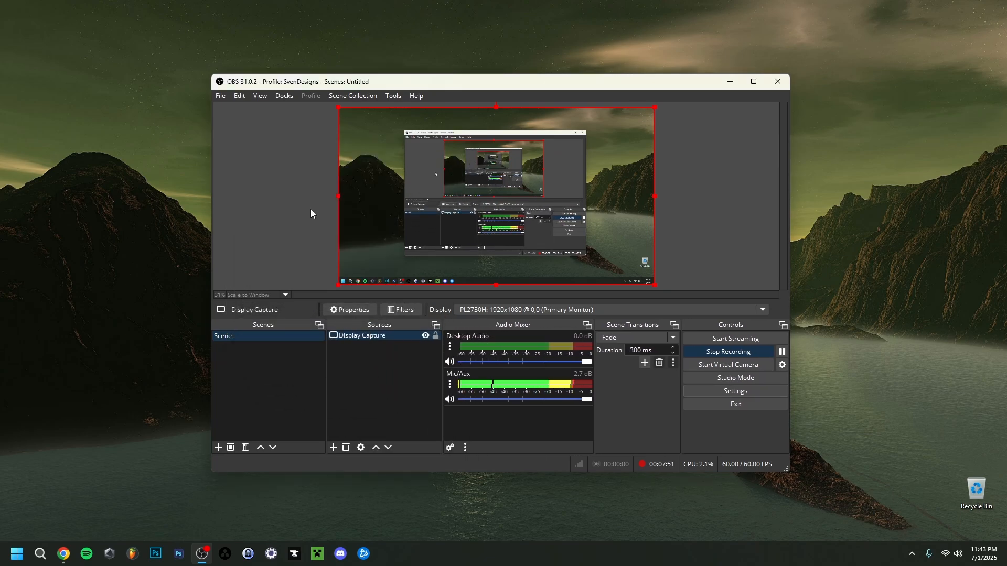